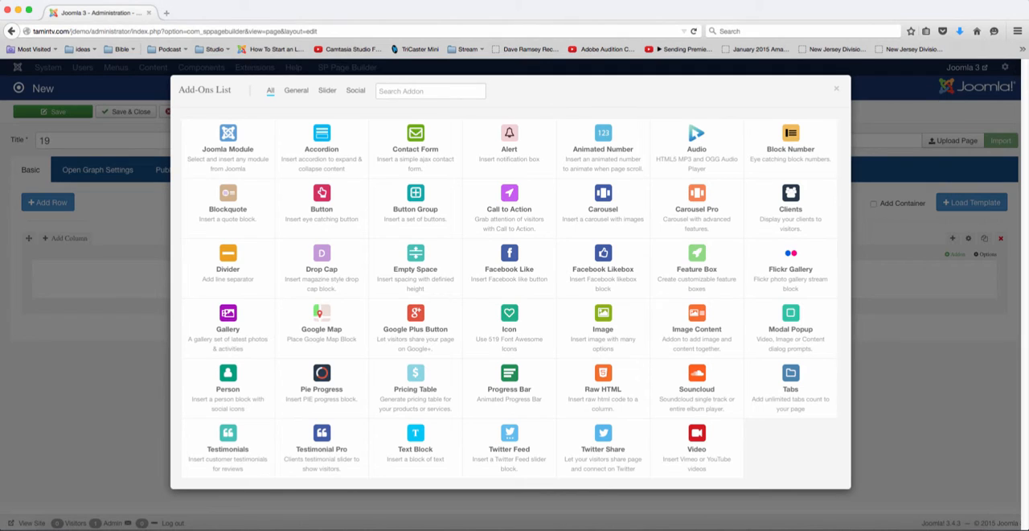
Step: Add a Feature Box addon to the row's column and review its settings
left_click(834, 86)
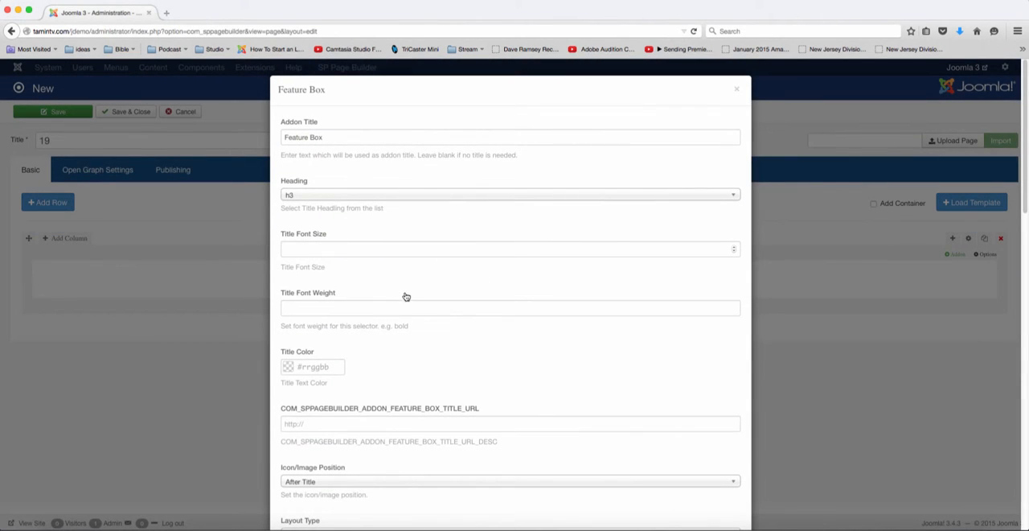
scroll("down", 3)
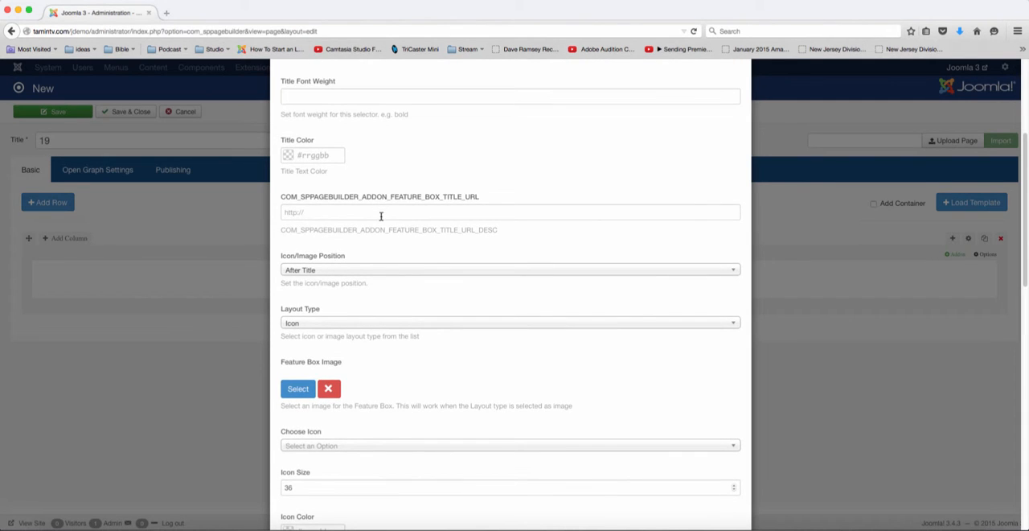
scroll("down", 3)
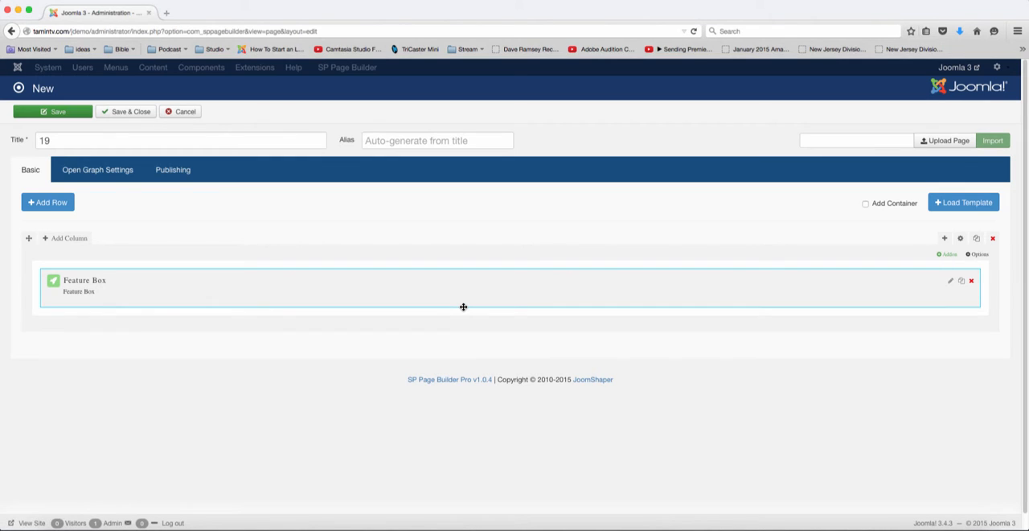
Step: Apply the 4+4+4 column layout, duplicate the Feature Box into the new columns, and save the page
left_click(64, 238)
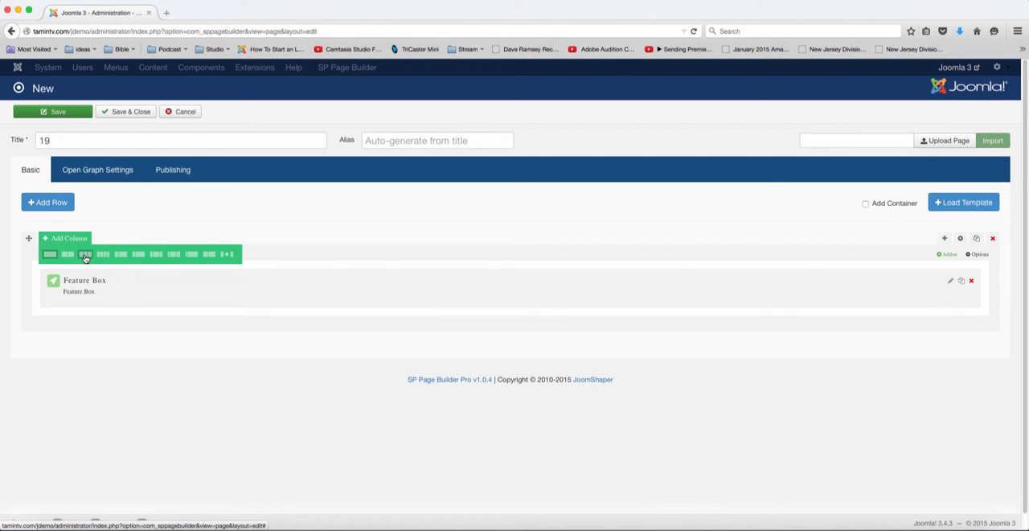
left_click(84, 254)
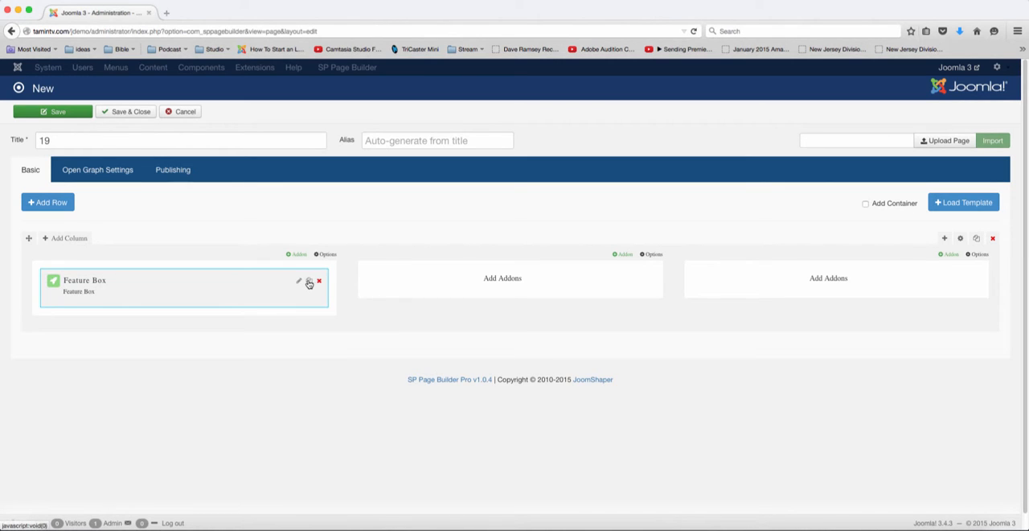
left_click(308, 280)
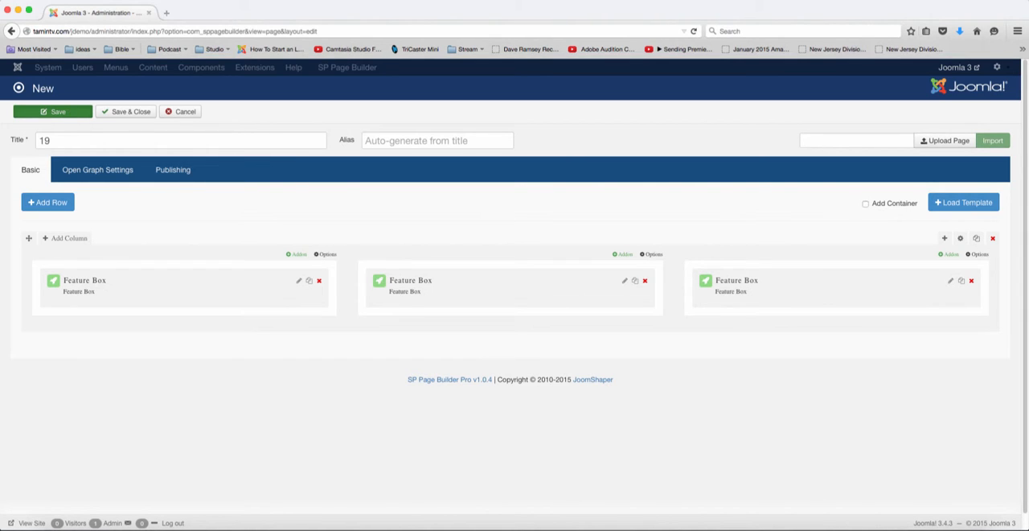
left_click(55, 111)
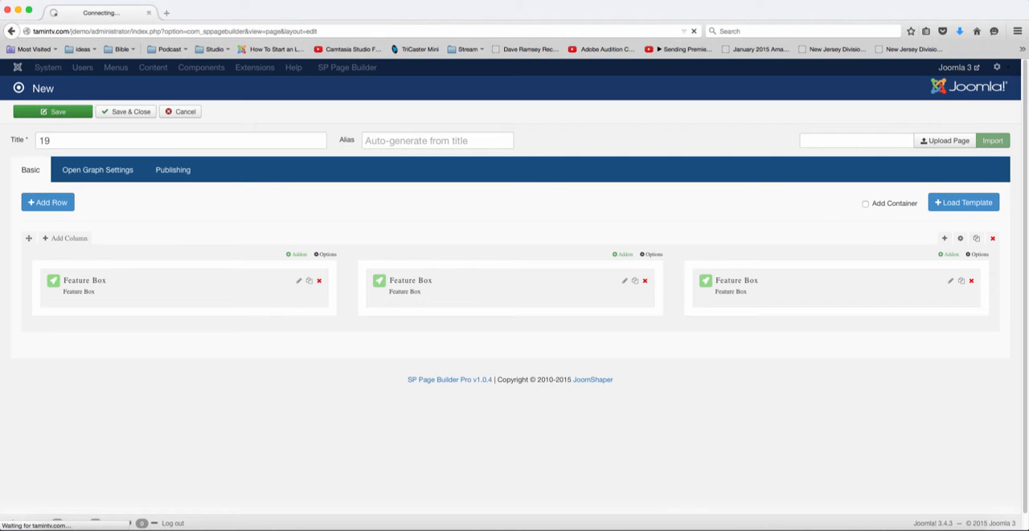
Step: Save the page and view it on the site frontend with three Feature Box headings
left_click(52, 111)
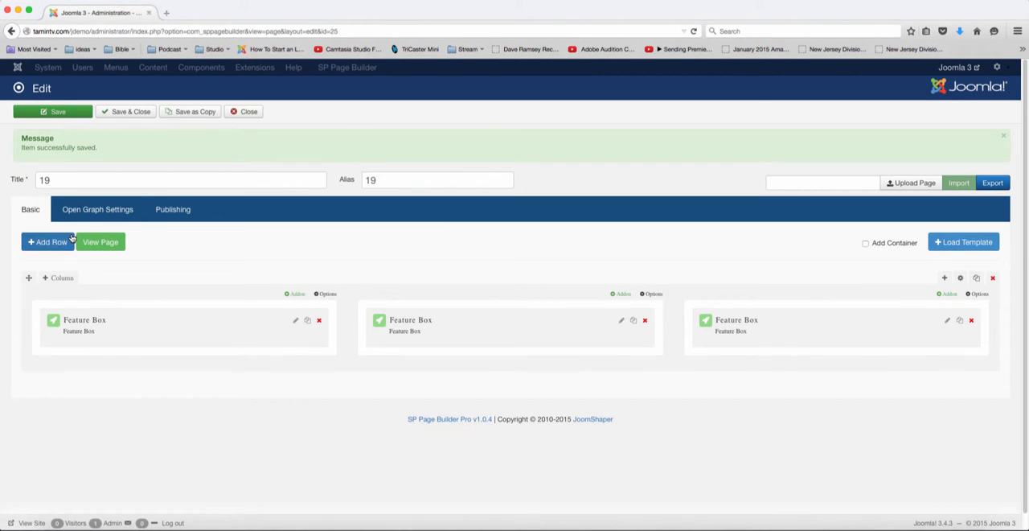
left_click(100, 241)
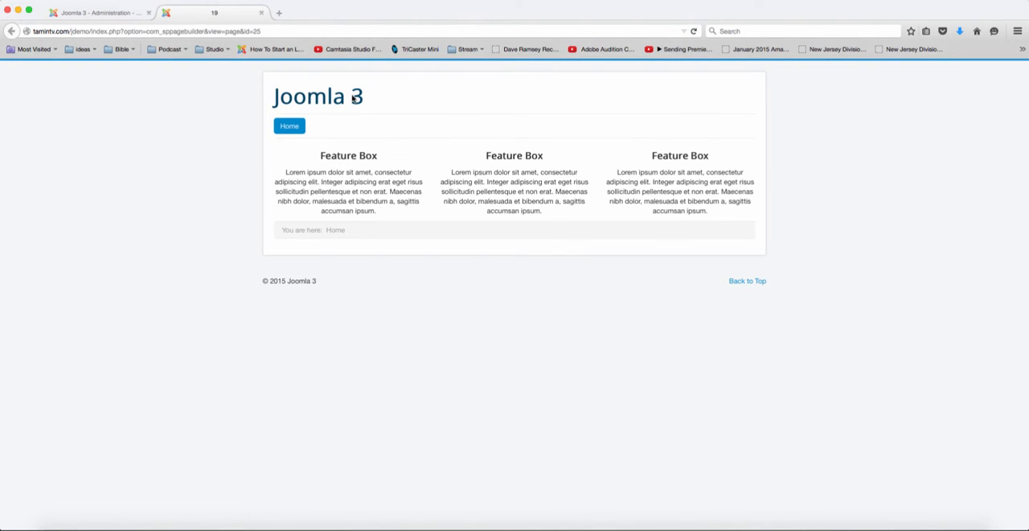
mouse_move(341, 171)
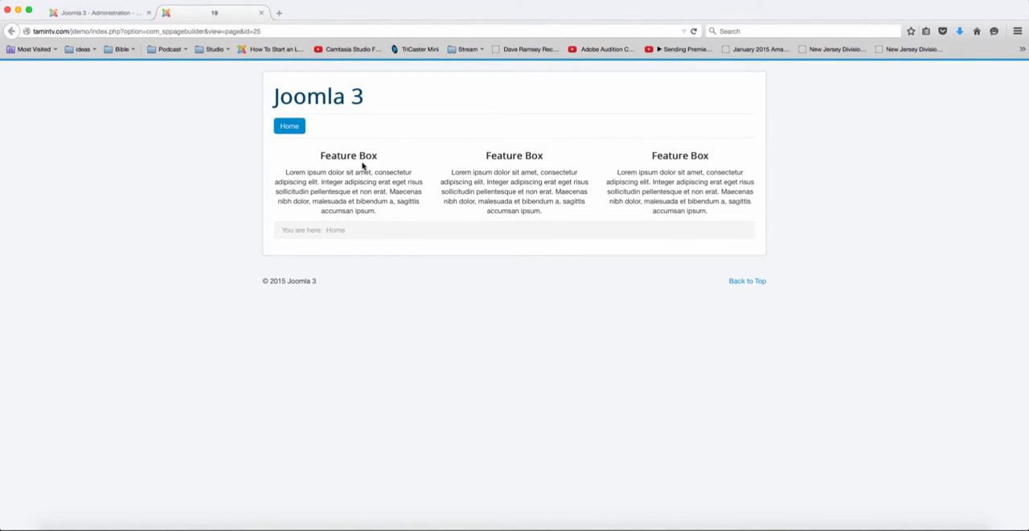
mouse_move(357, 172)
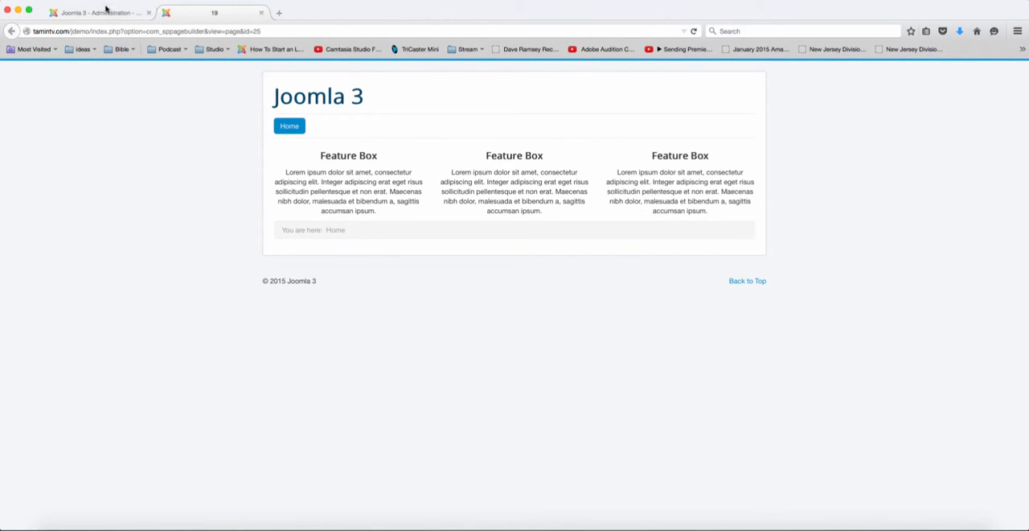
Step: Return to the builder and keep the first Feature Box's layout type as an icon
left_click(97, 13)
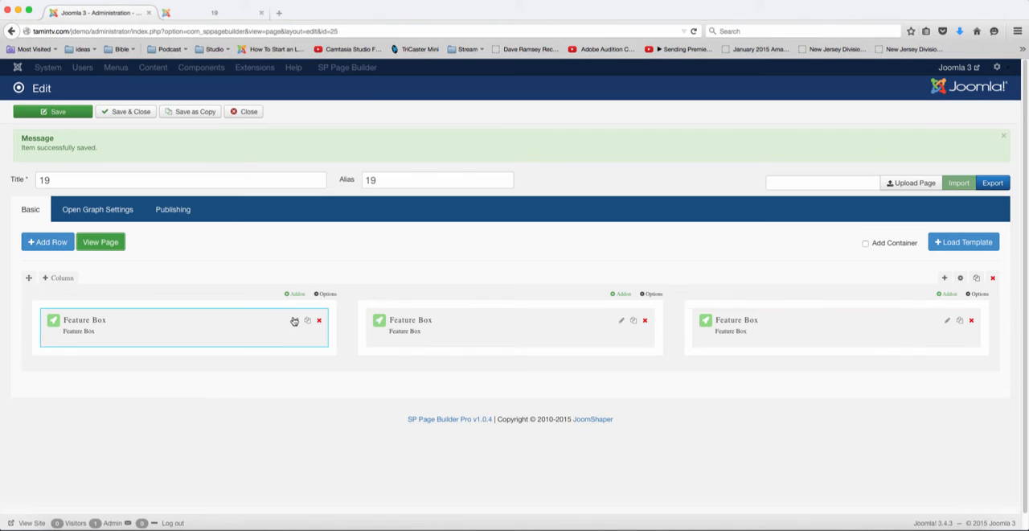
left_click(294, 320)
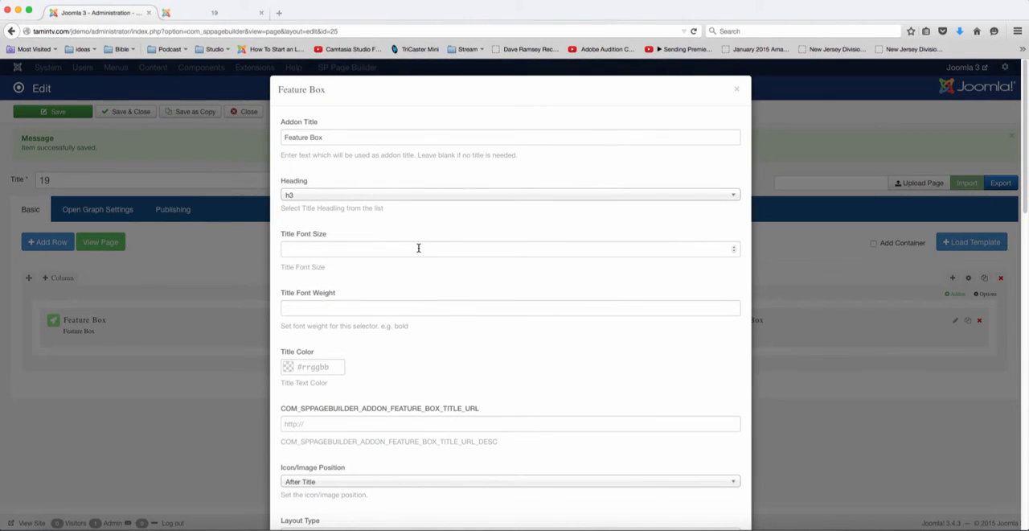
scroll("down", 3)
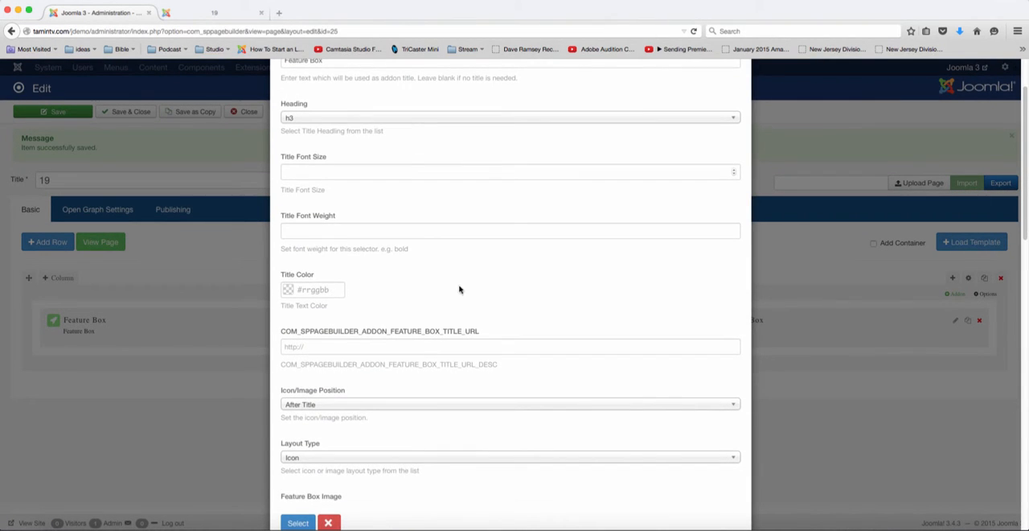
scroll("down", 3)
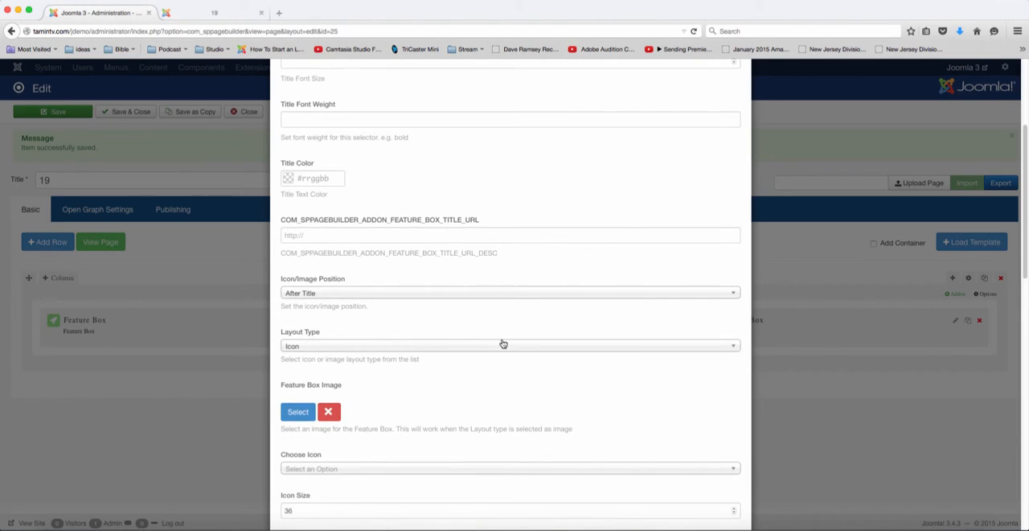
scroll("down", 3)
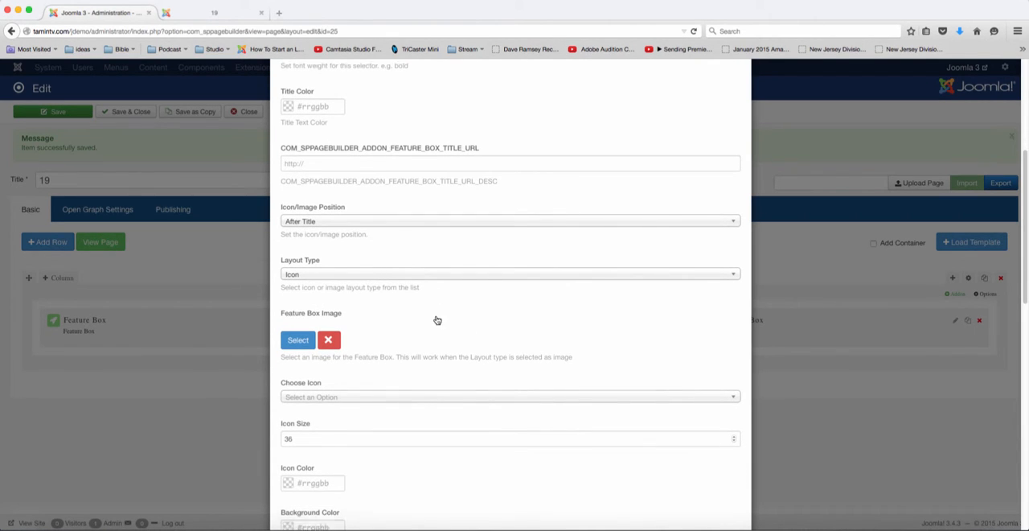
scroll("down", 3)
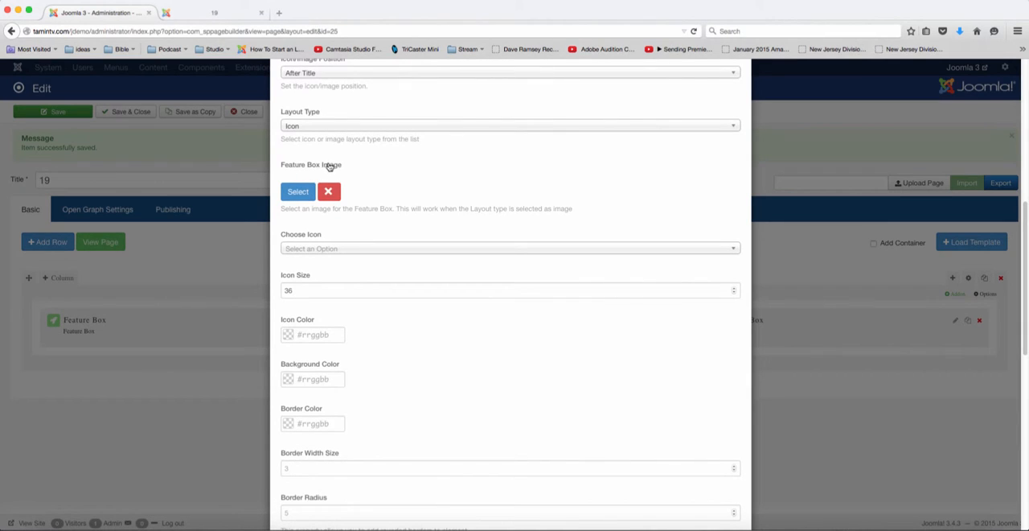
left_click(510, 248)
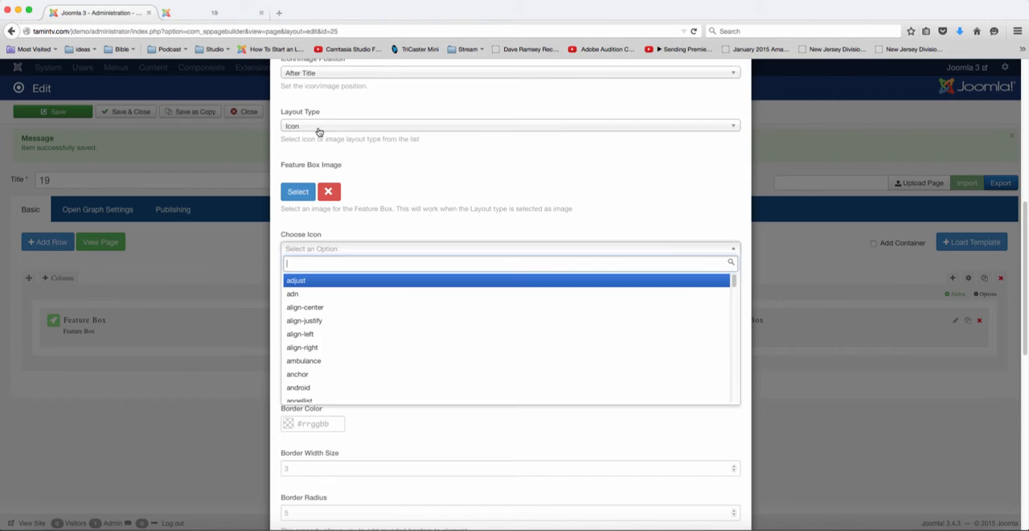
left_click(508, 125)
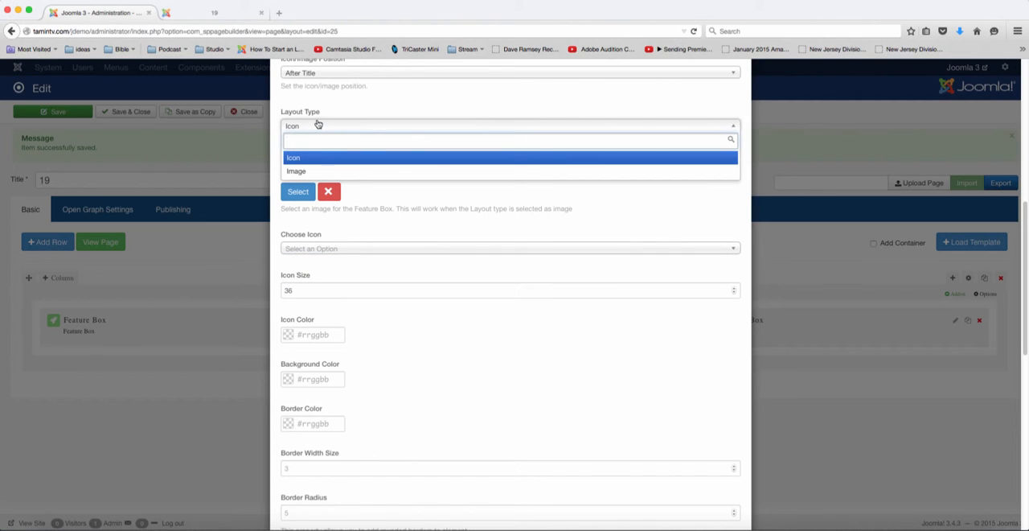
left_click(510, 139)
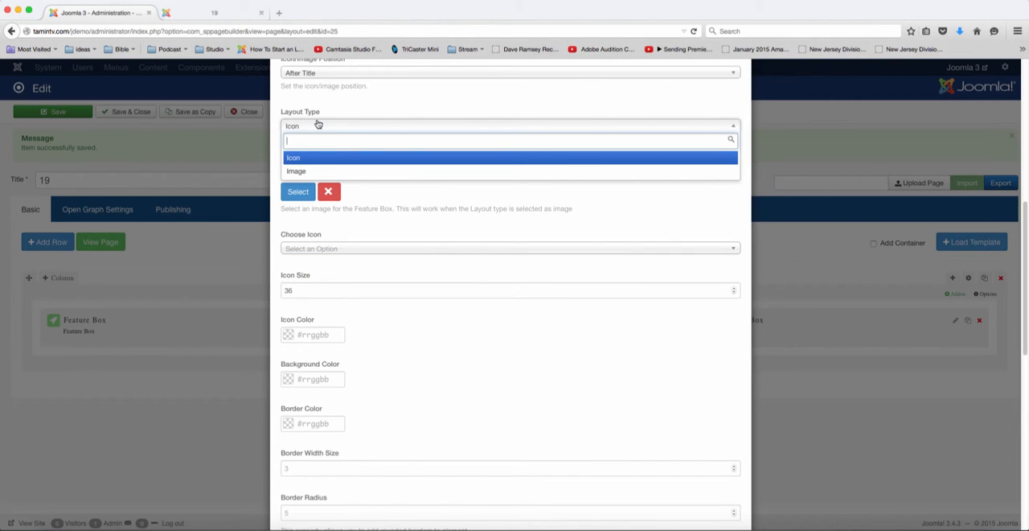
mouse_move(302, 171)
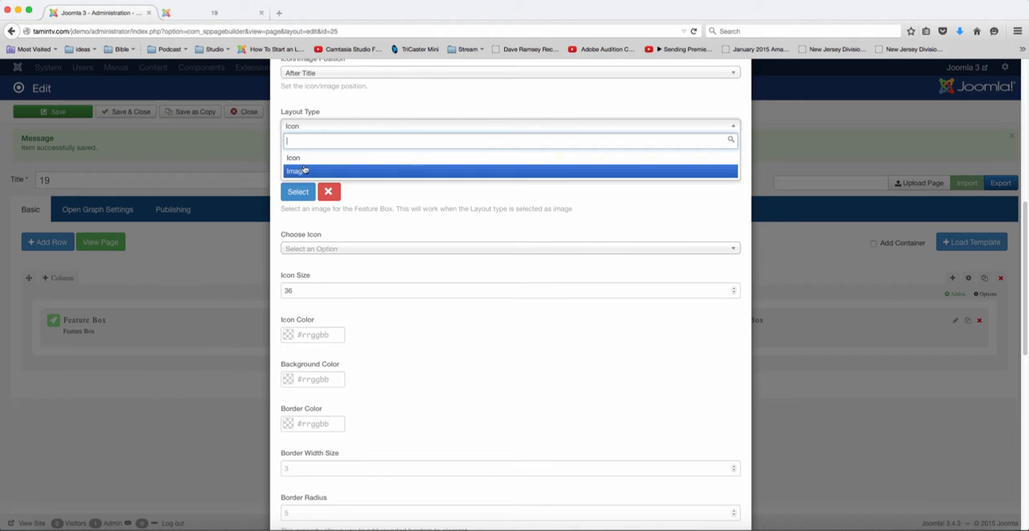
left_click(293, 157)
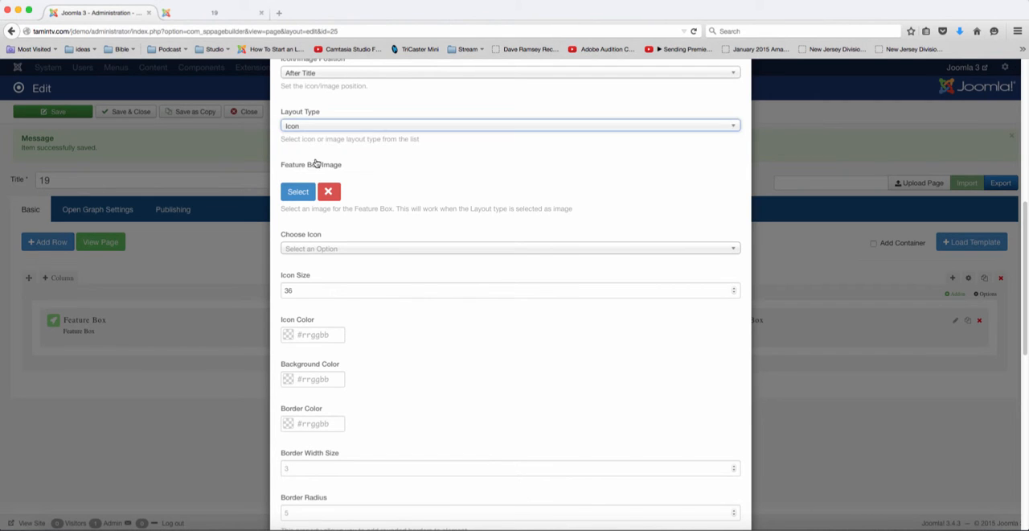
Step: Choose the bank icon for the first Feature Box and save its settings
left_click(508, 247)
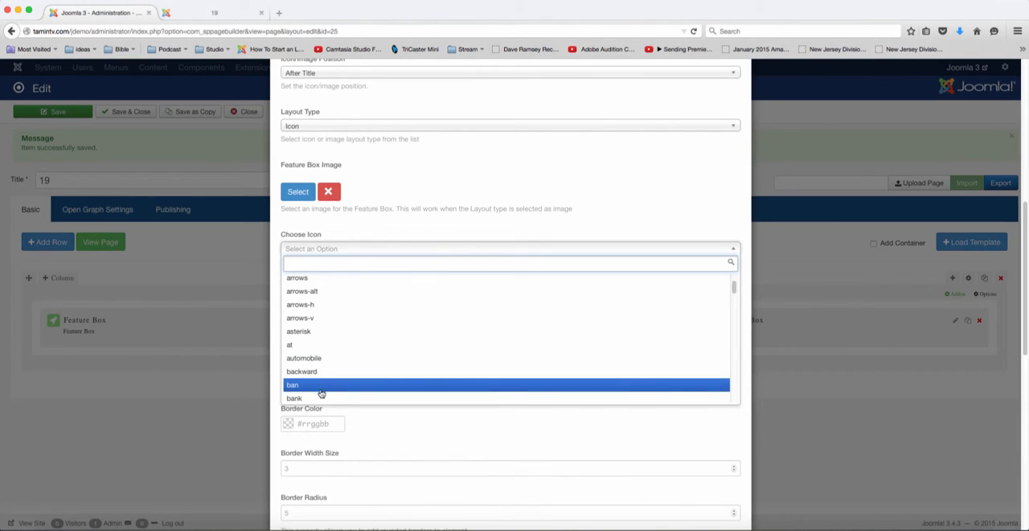
left_click(292, 399)
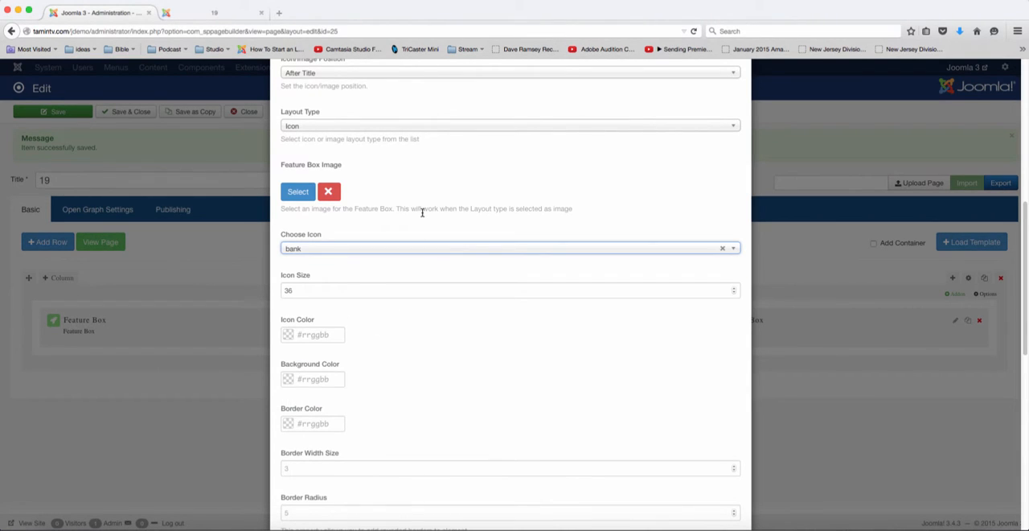
scroll("down", 3)
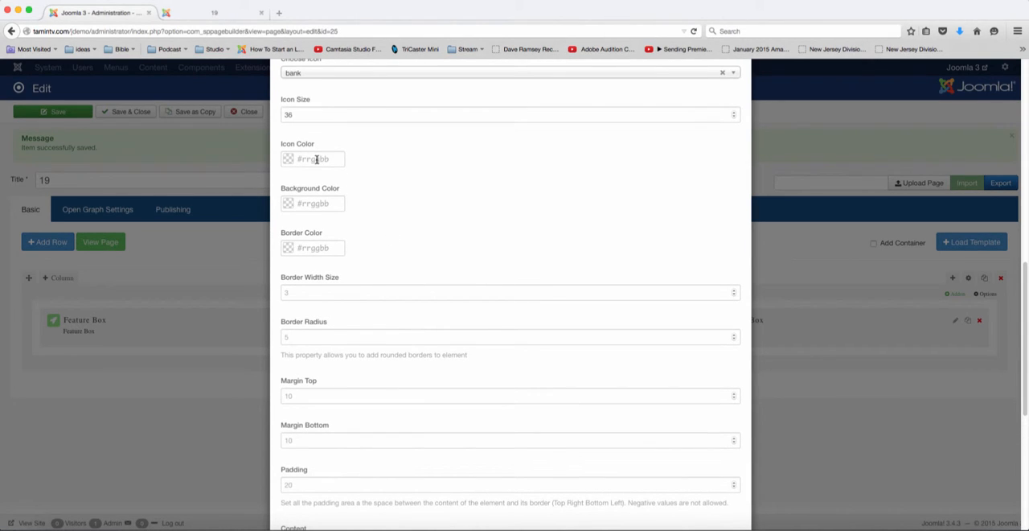
mouse_move(308, 203)
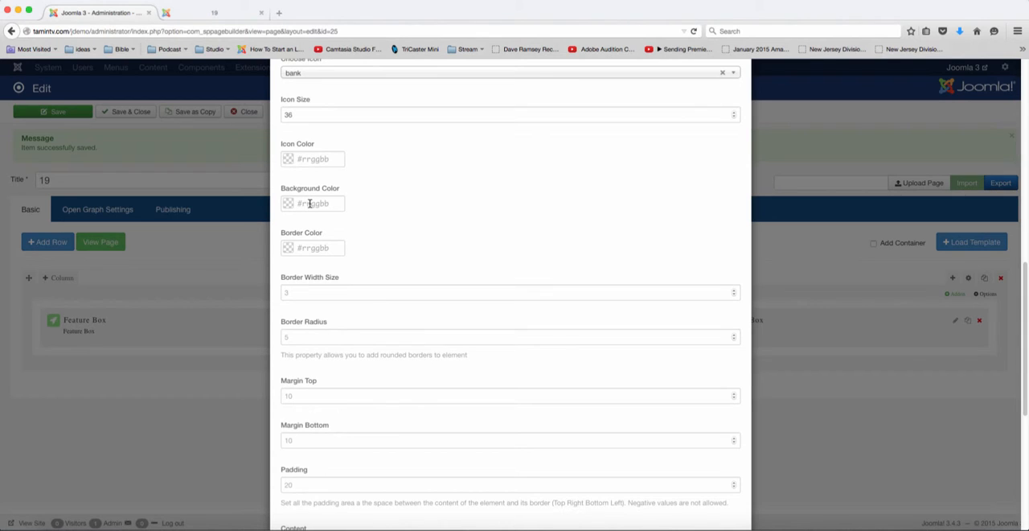
left_click(312, 203)
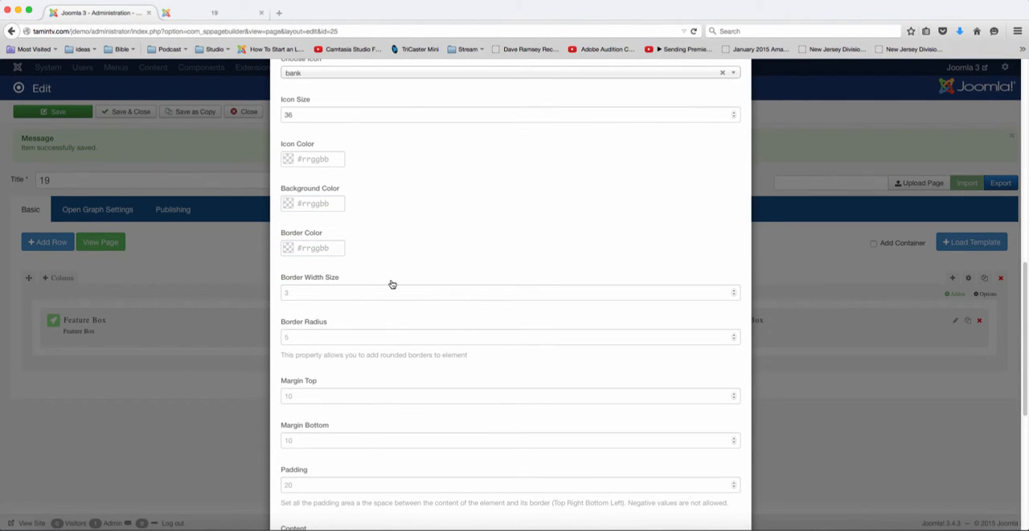
scroll("down", 3)
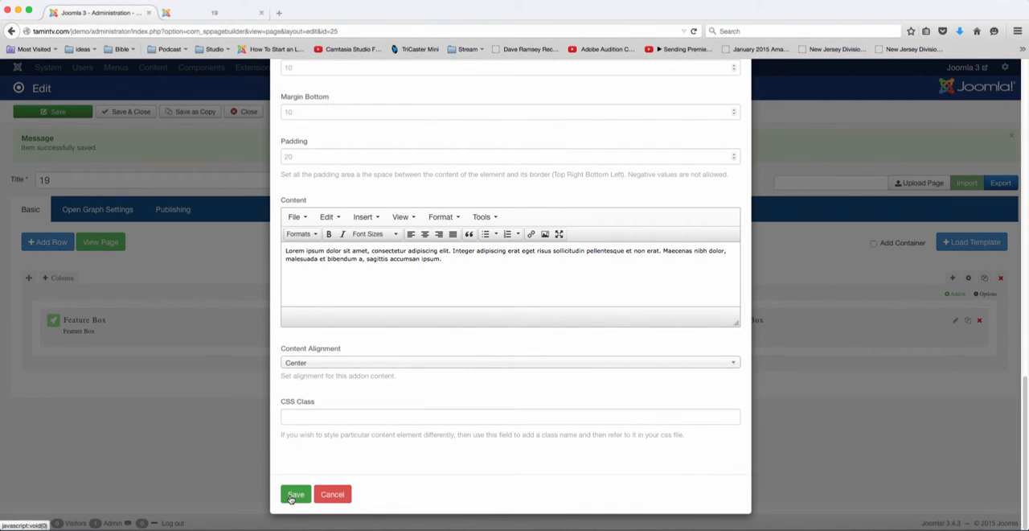
left_click(296, 493)
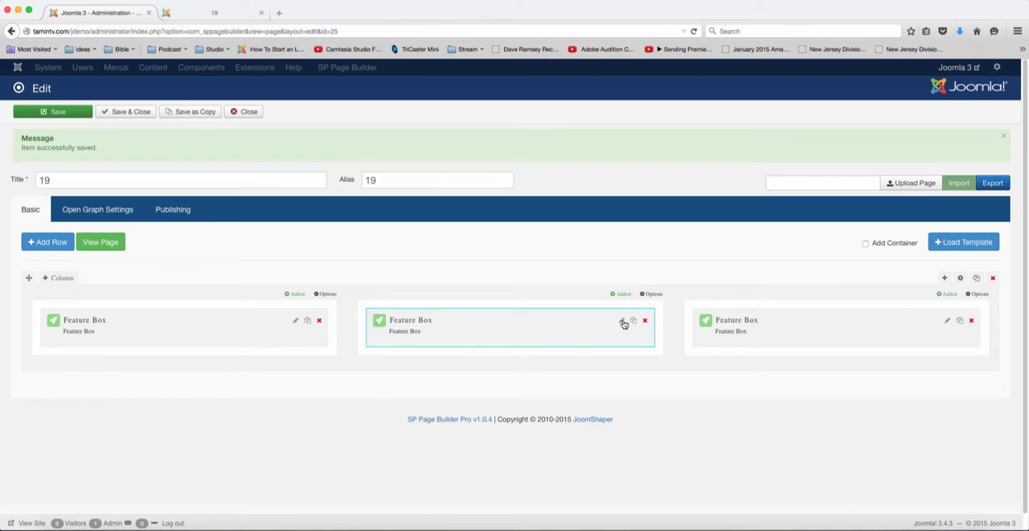
Step: Give the middle Feature Box the adjust icon and save its settings
left_click(621, 321)
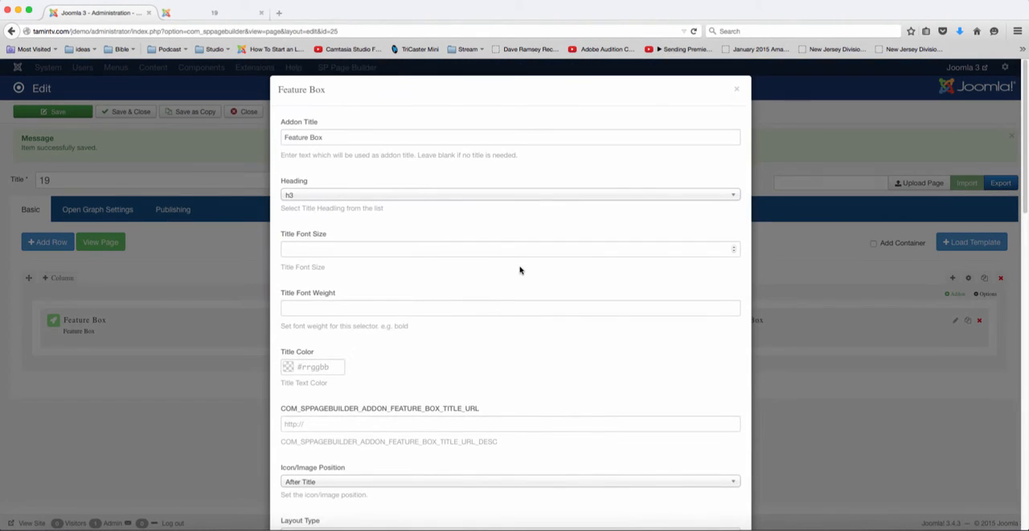
scroll("down", 3)
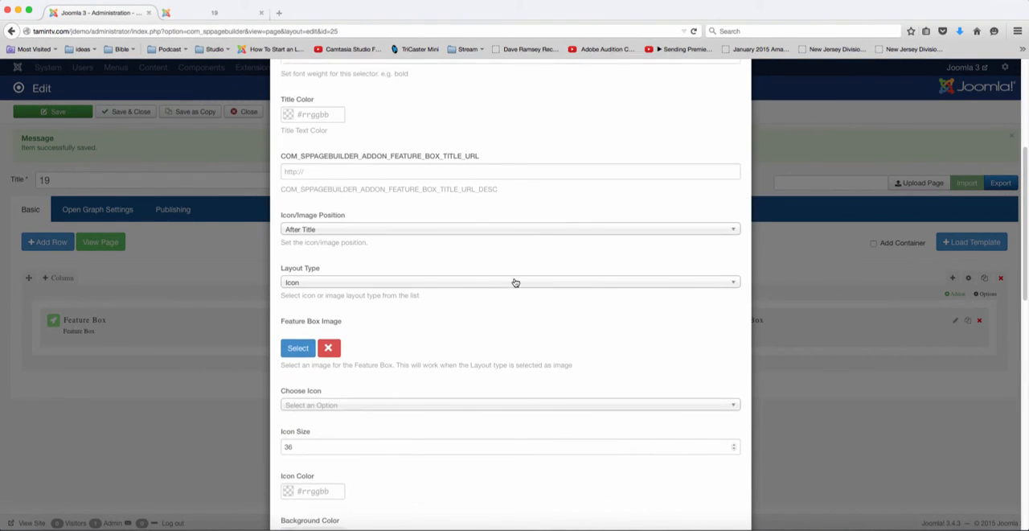
scroll("down", 3)
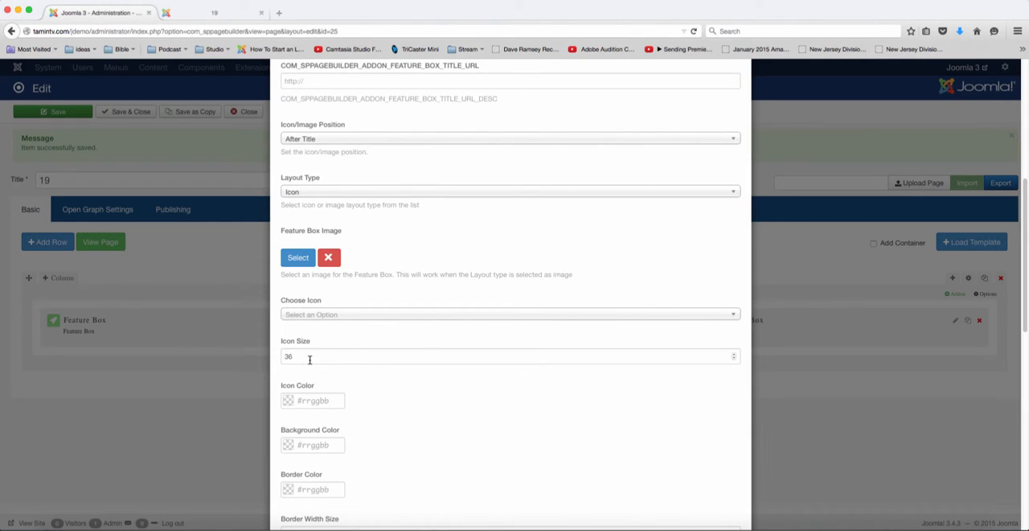
left_click(309, 357)
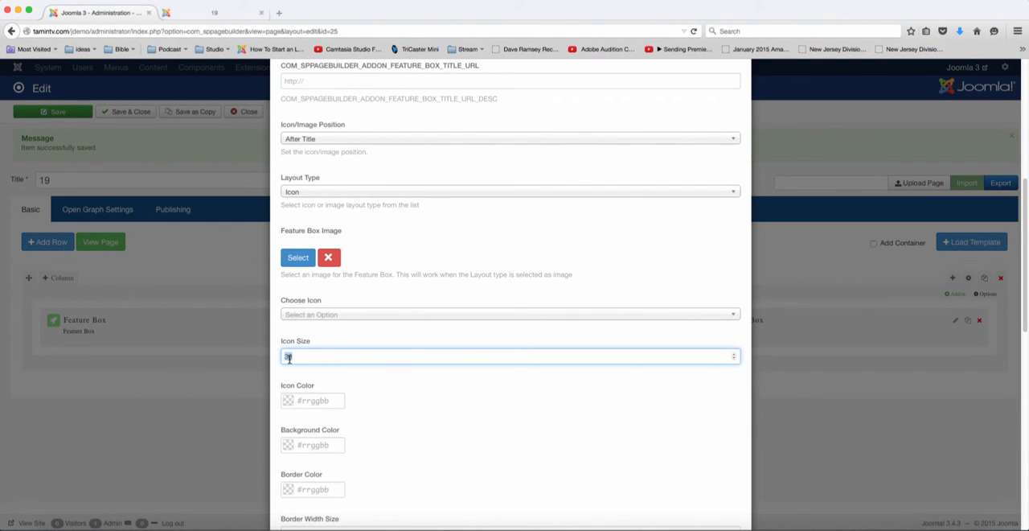
left_click(508, 313)
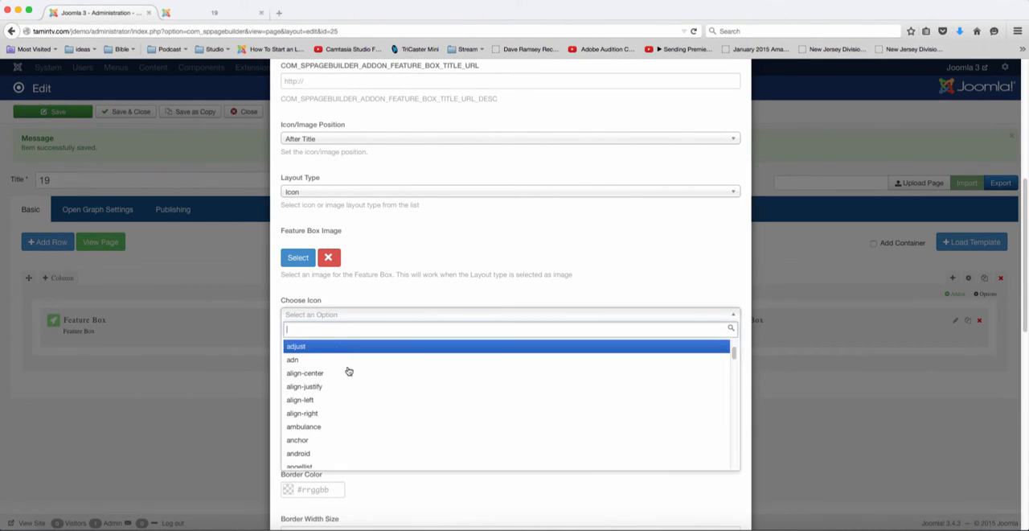
left_click(296, 345)
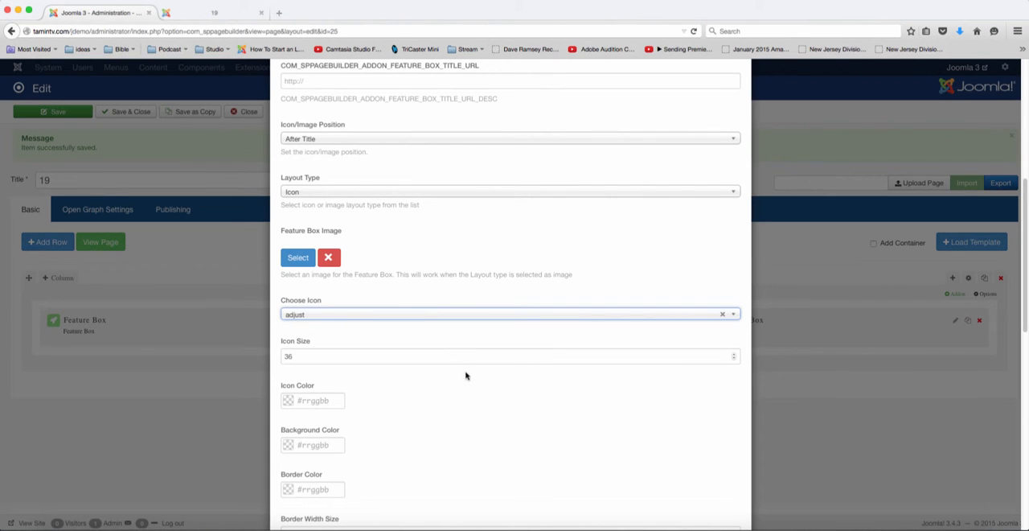
scroll("down", 3)
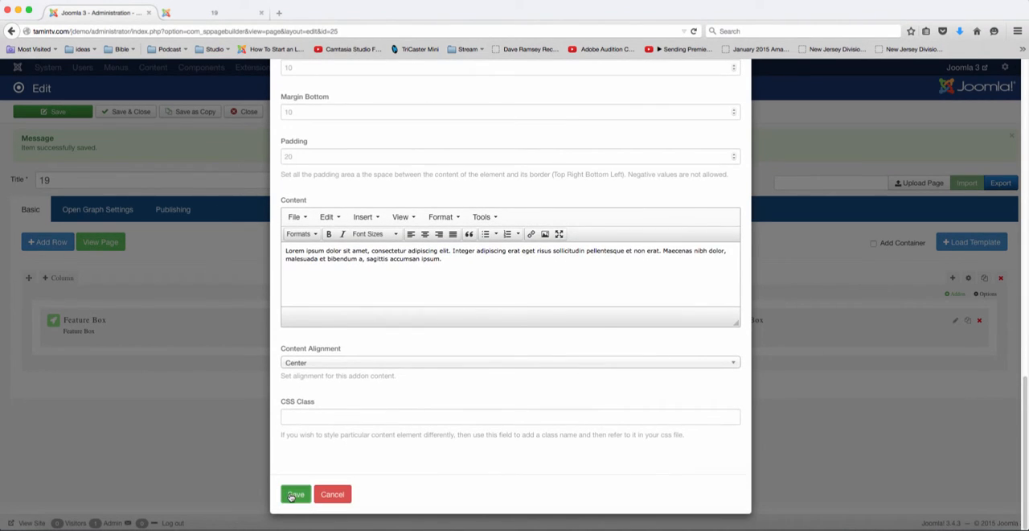
left_click(296, 493)
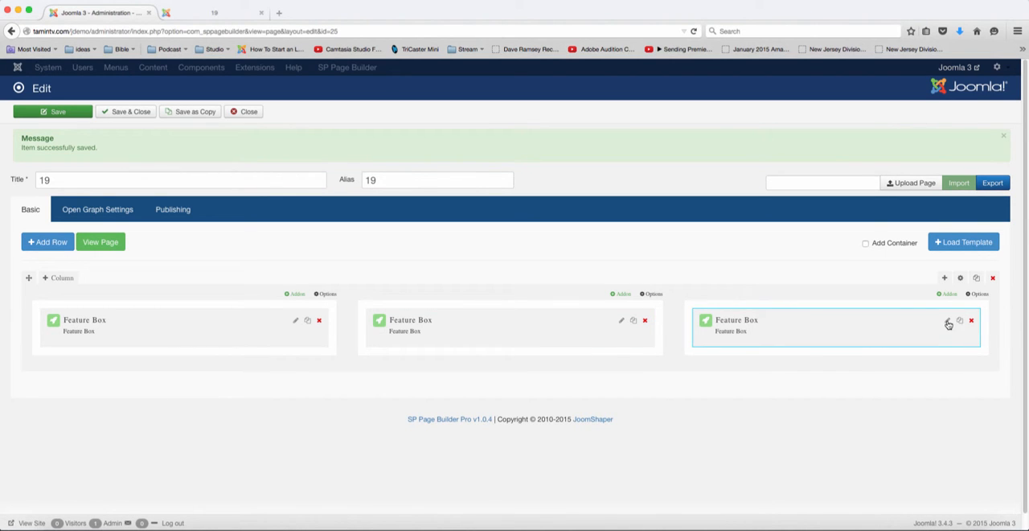
Step: Give the third Feature Box a CC icon, save it, and view the page on the live site
left_click(942, 322)
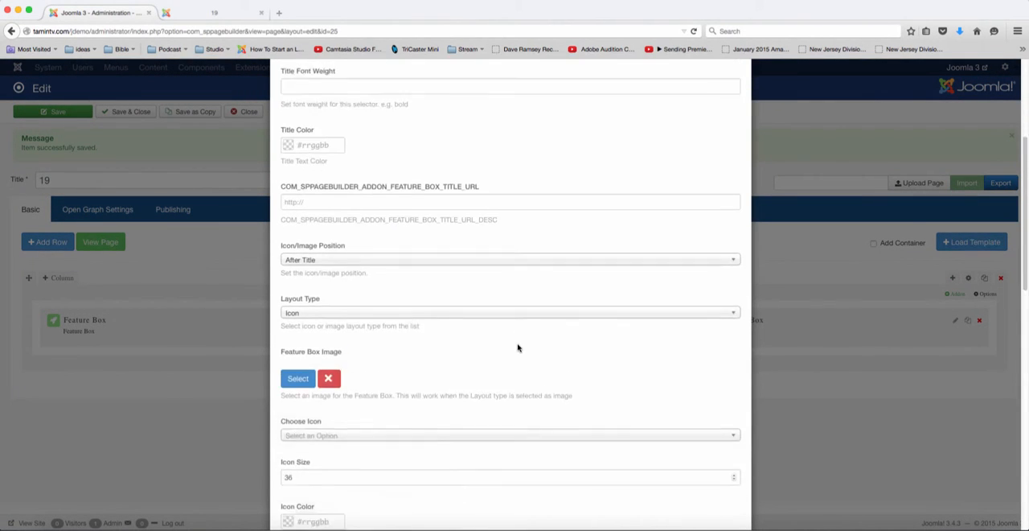
left_click(508, 434)
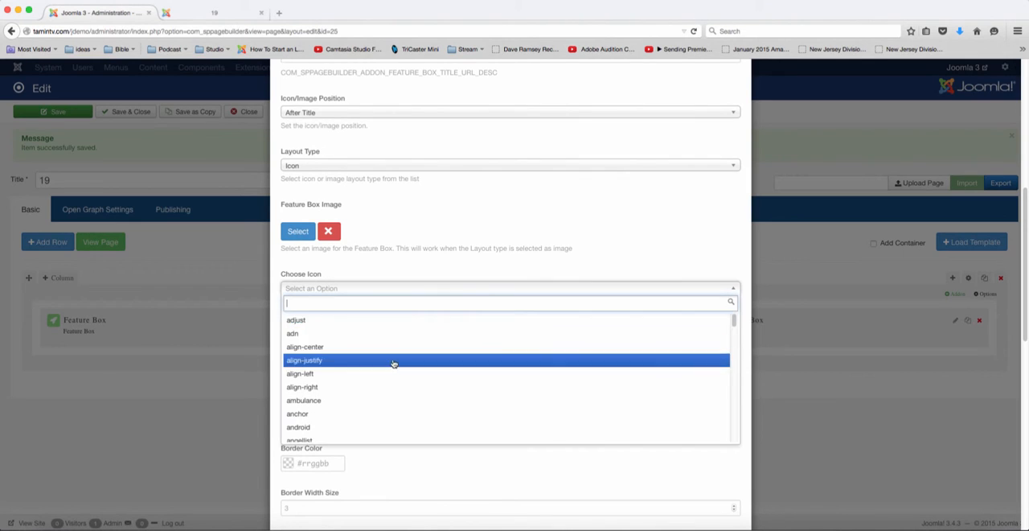
scroll("down", 3)
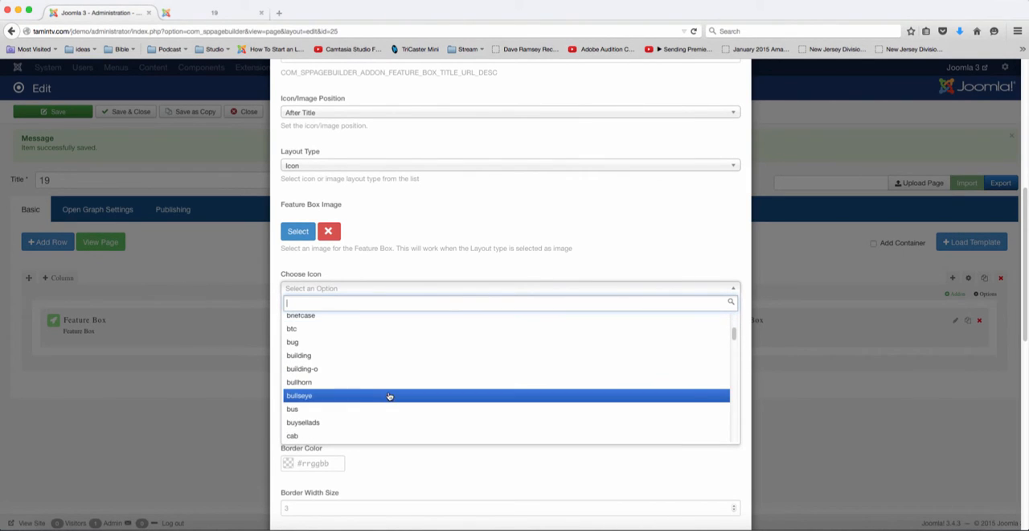
scroll("down", 3)
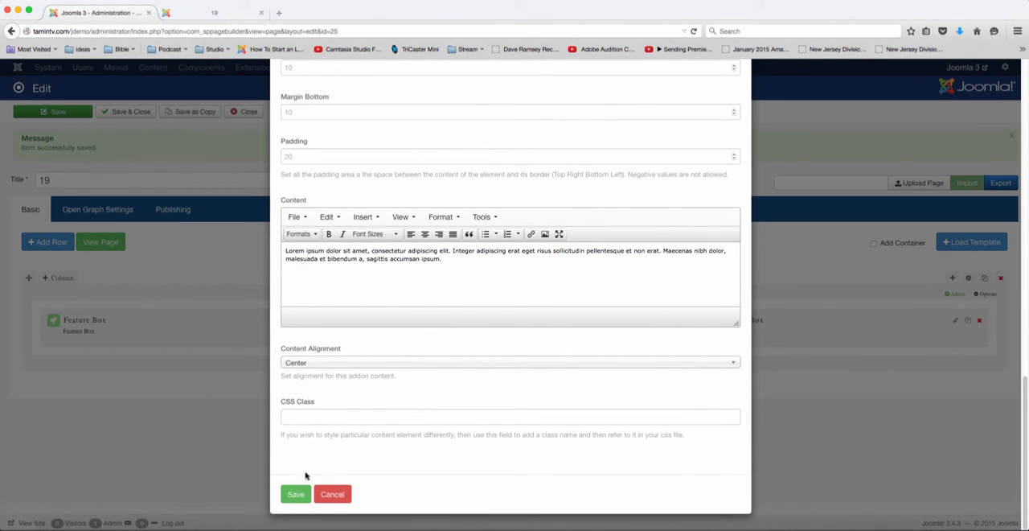
left_click(296, 493)
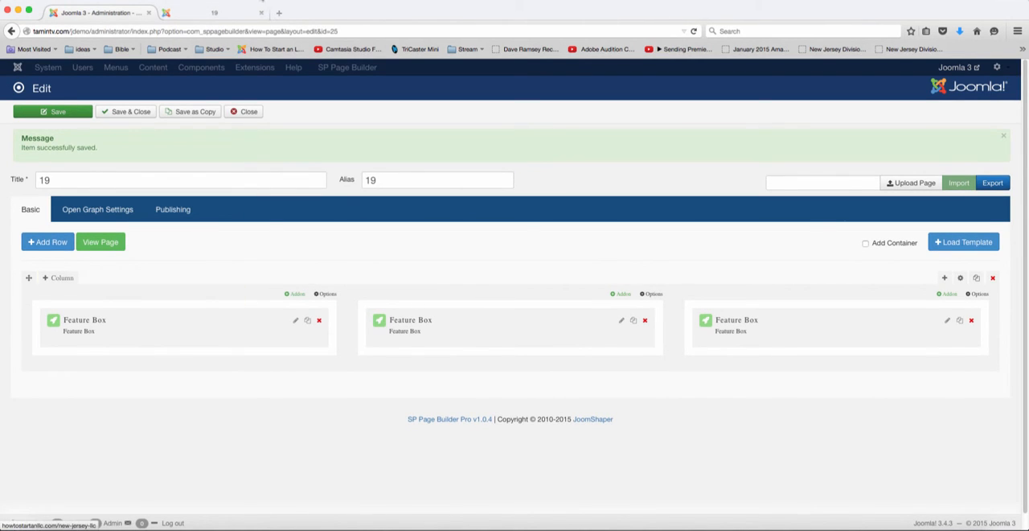
left_click(99, 242)
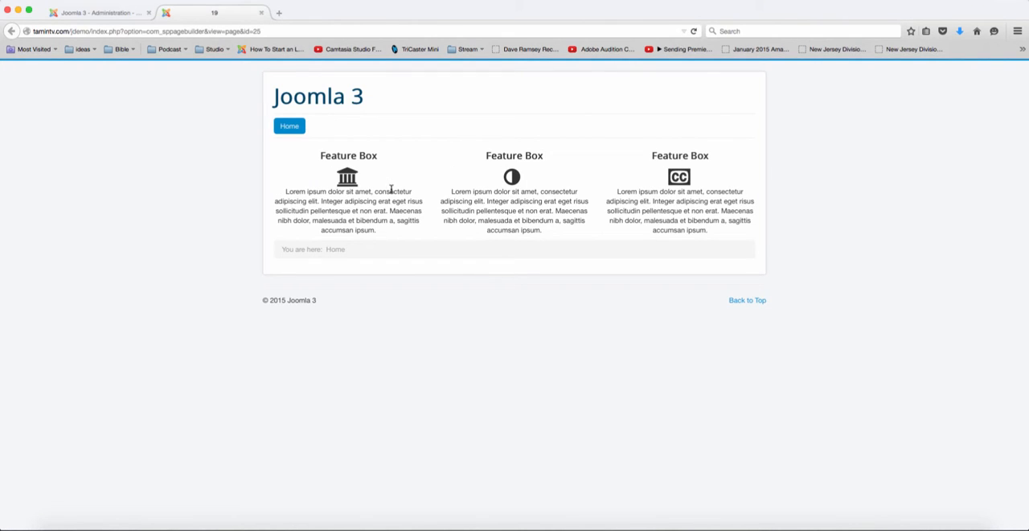
mouse_move(331, 196)
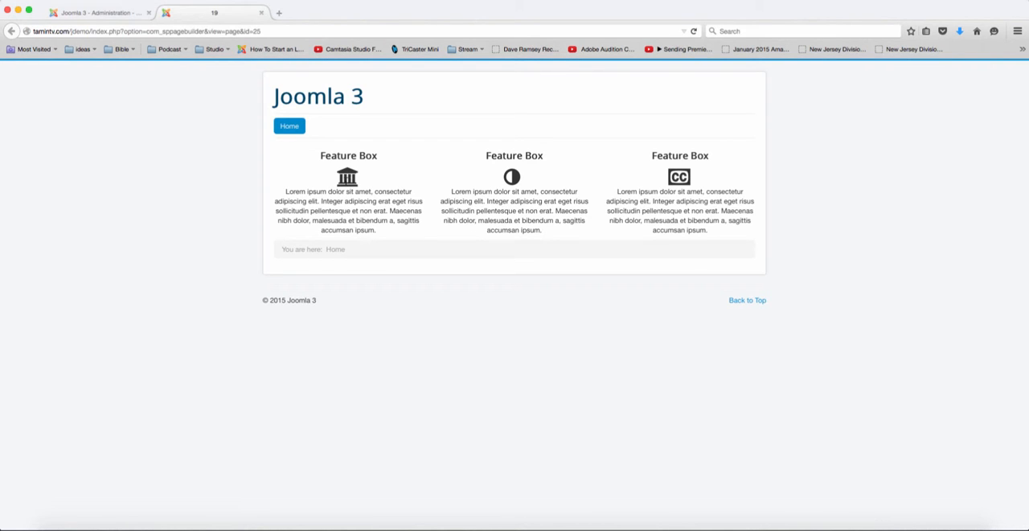
mouse_move(534, 199)
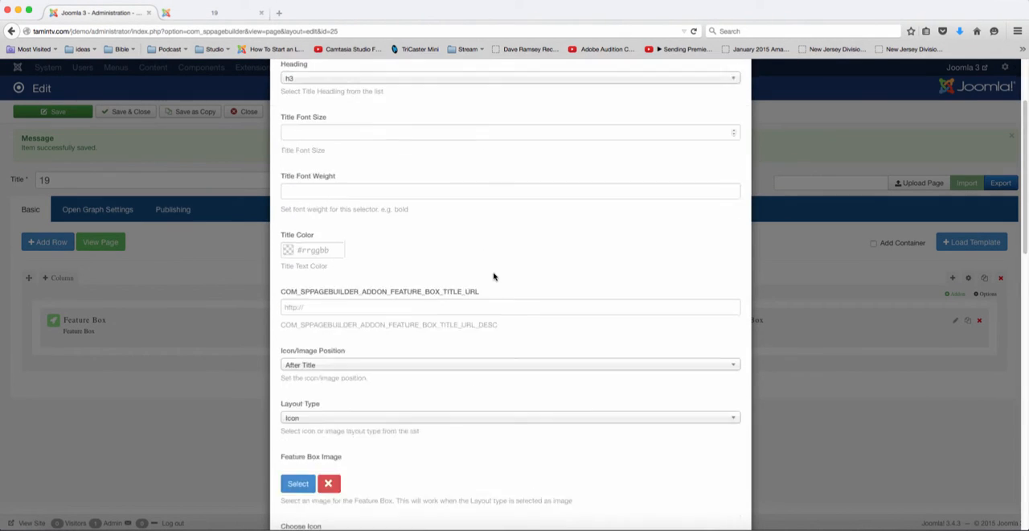
Step: Set a top margin value on the first Feature Box
scroll("down", 3)
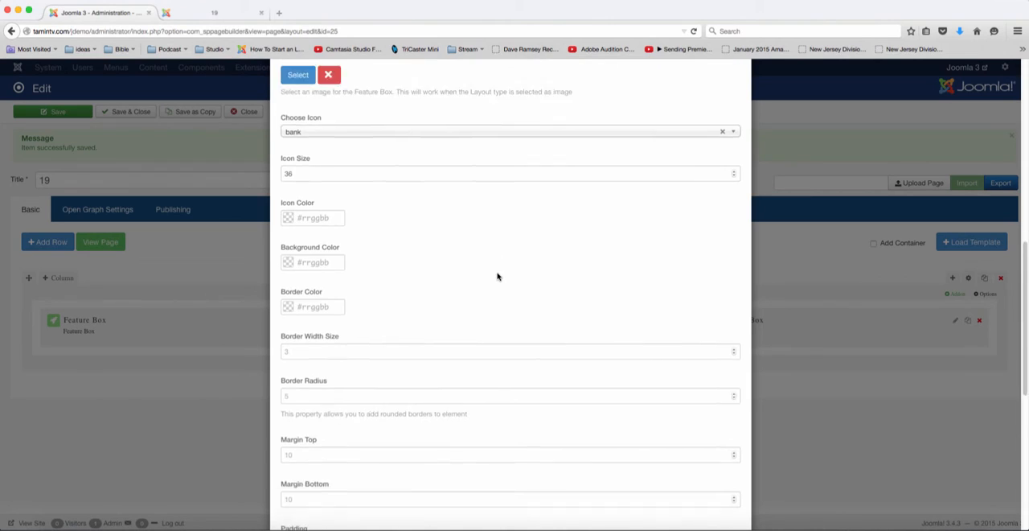
scroll("down", 3)
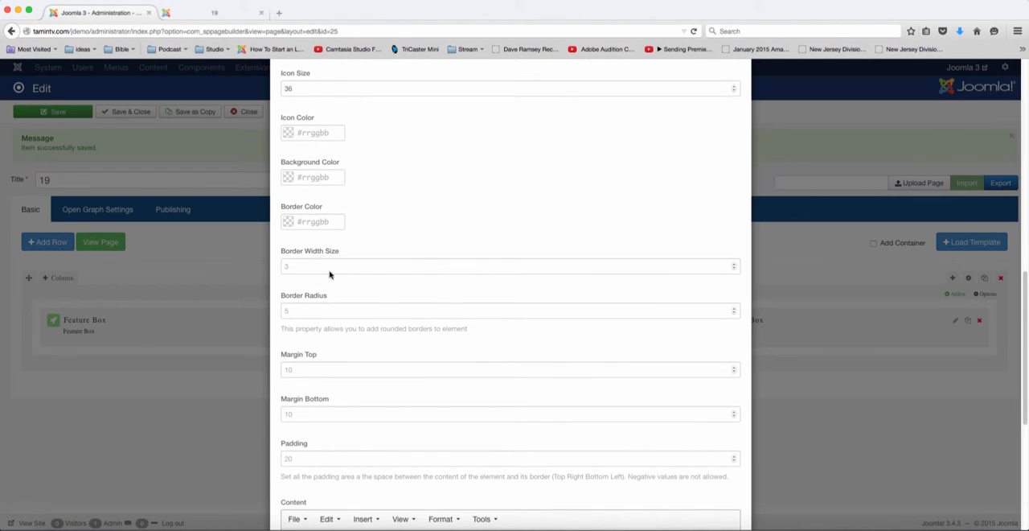
scroll("down", 3)
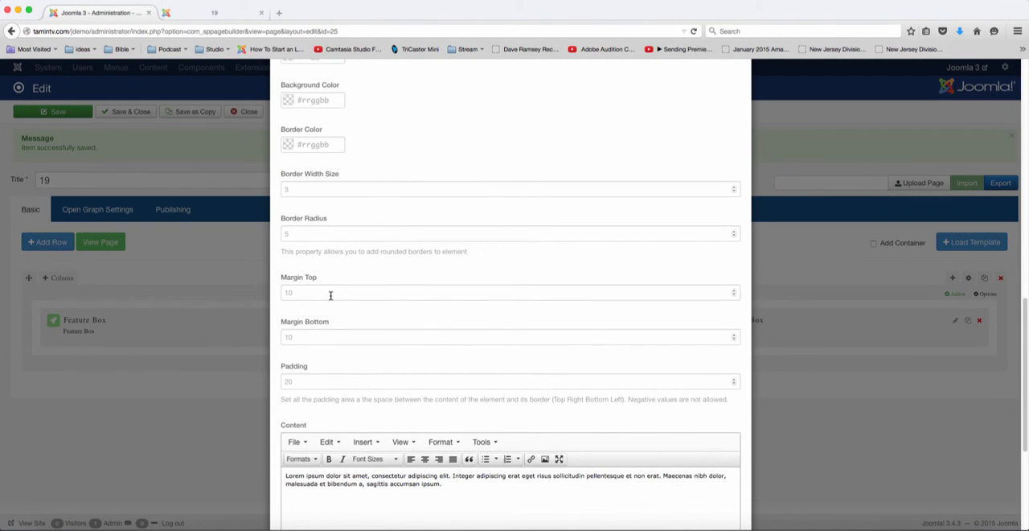
mouse_move(325, 384)
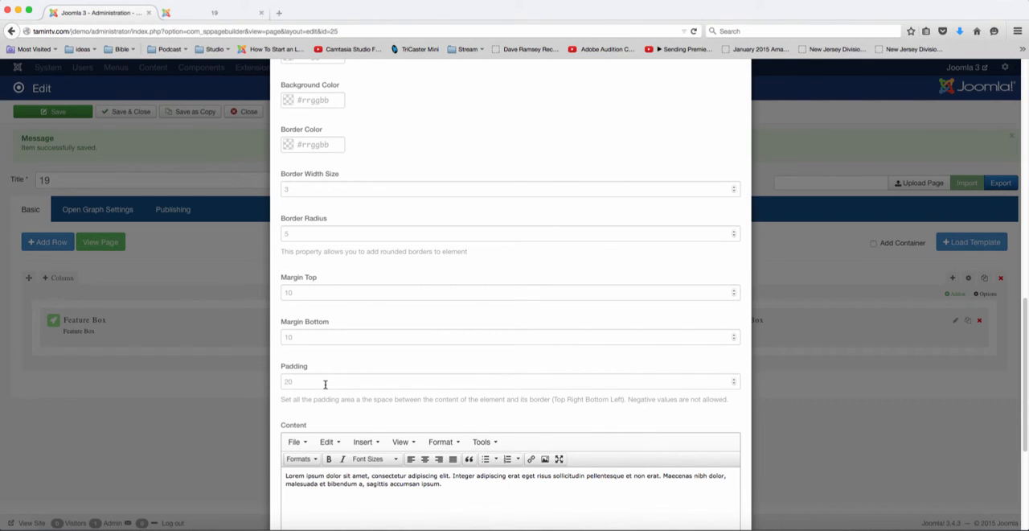
left_click(505, 293)
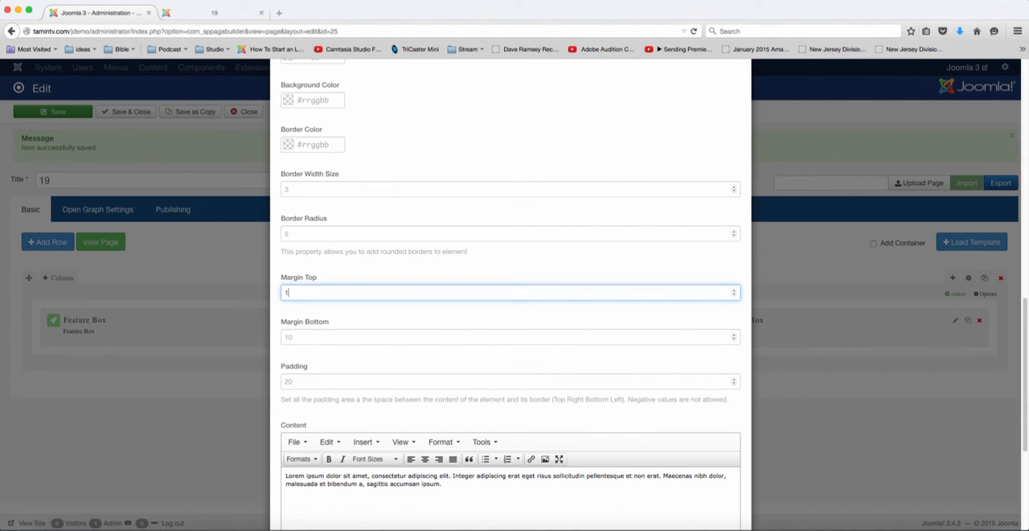
type("-")
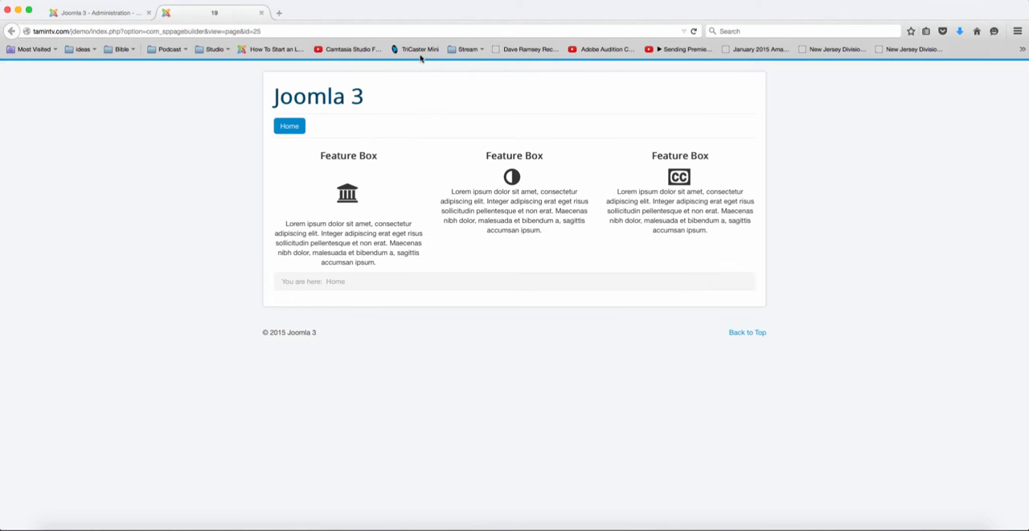
mouse_move(347, 209)
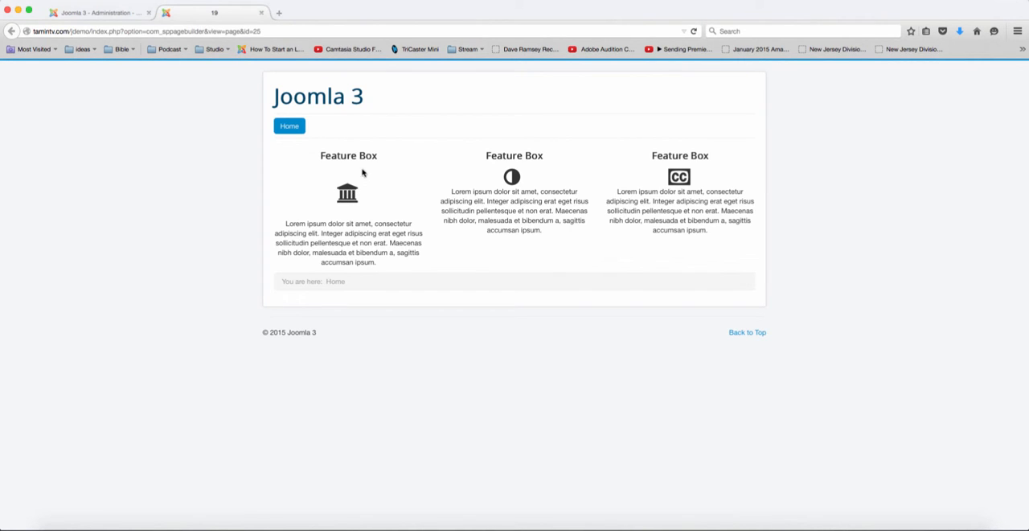
mouse_move(161, 51)
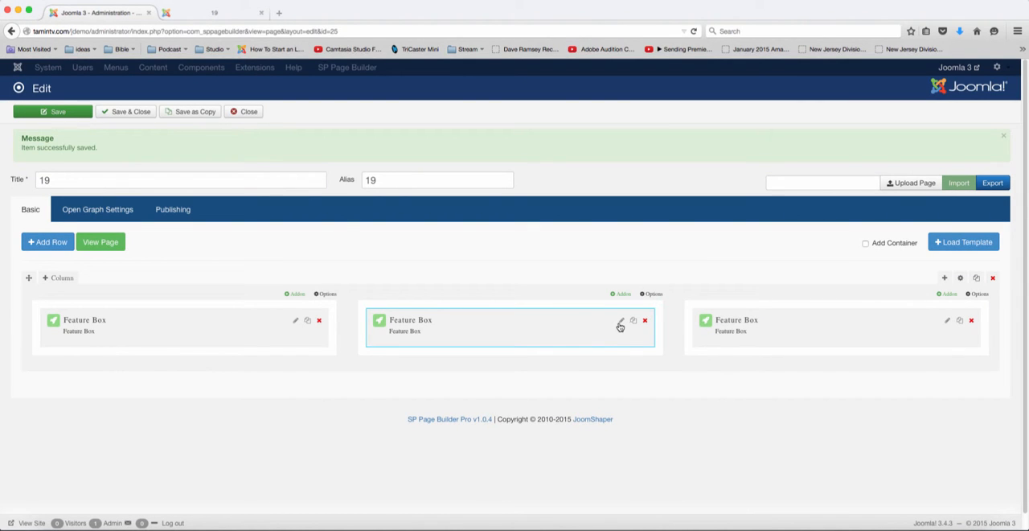
Step: Give the middle Feature Box margins of 10 and padding of 20, save, and set the next box's bottom margin
left_click(617, 321)
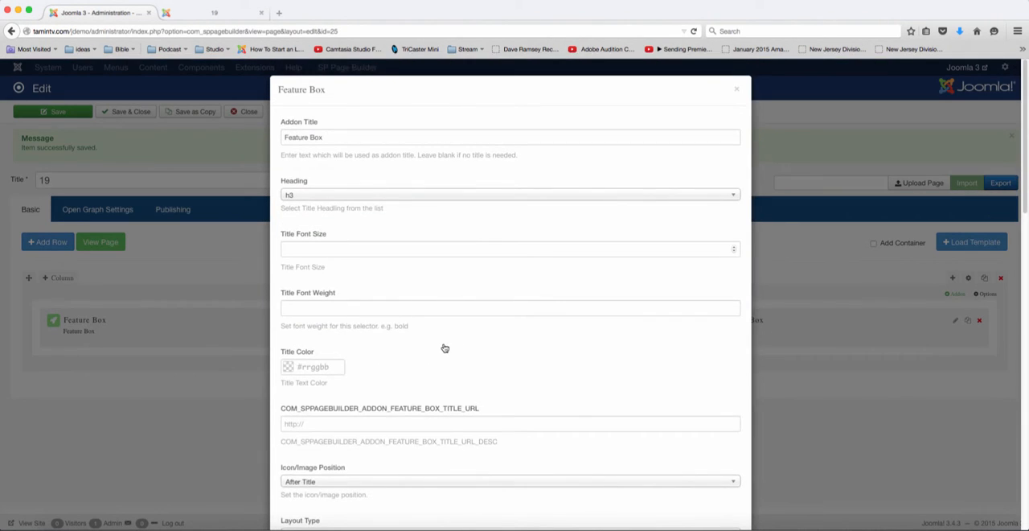
scroll("down", 3)
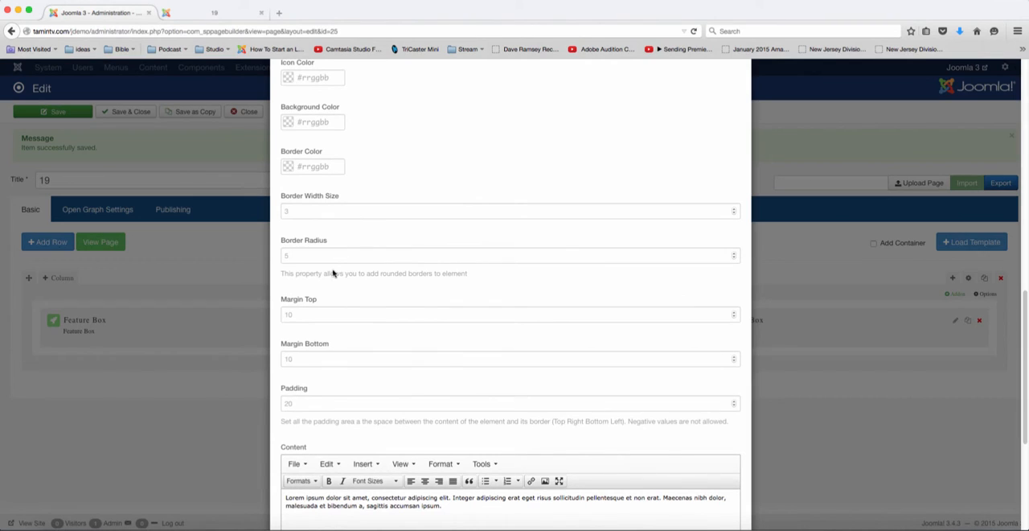
left_click(506, 313)
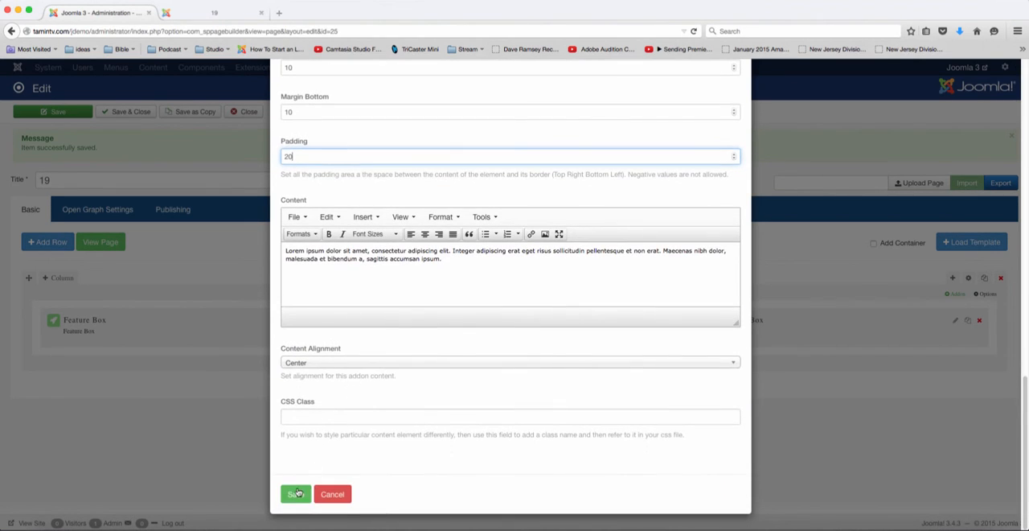
left_click(296, 493)
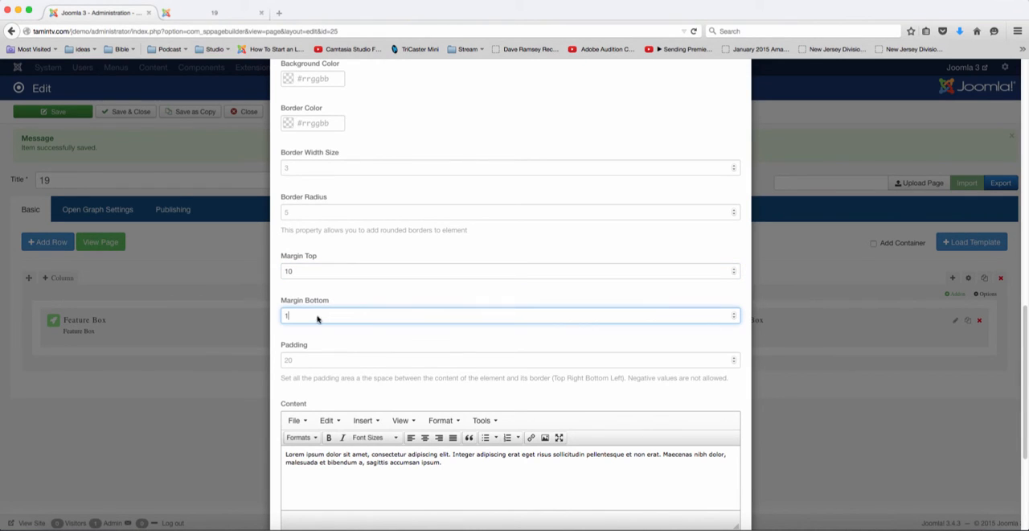
left_click(507, 360)
type("20")
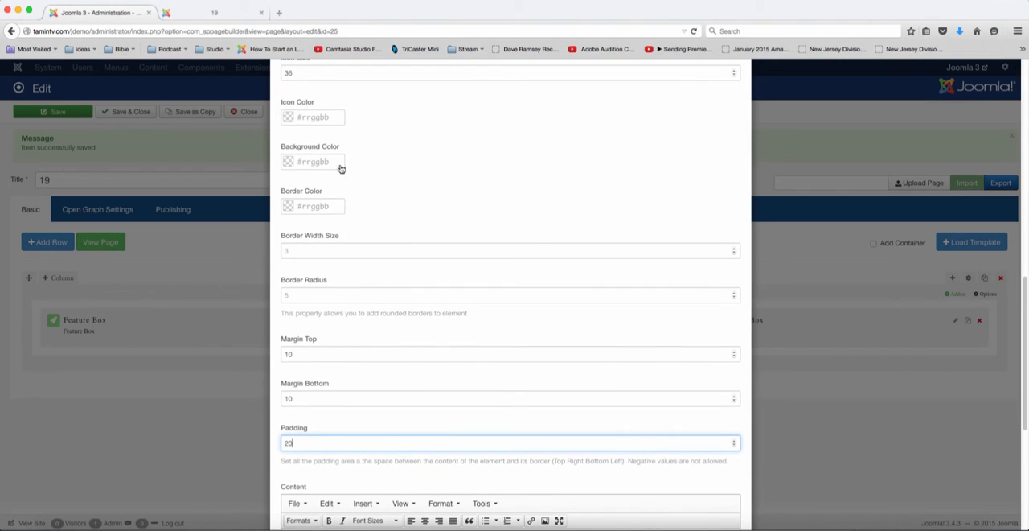
Step: Colour the icons (half-circle olive, bank blue #183c7d) with the Icon Color picker and save
left_click(313, 116)
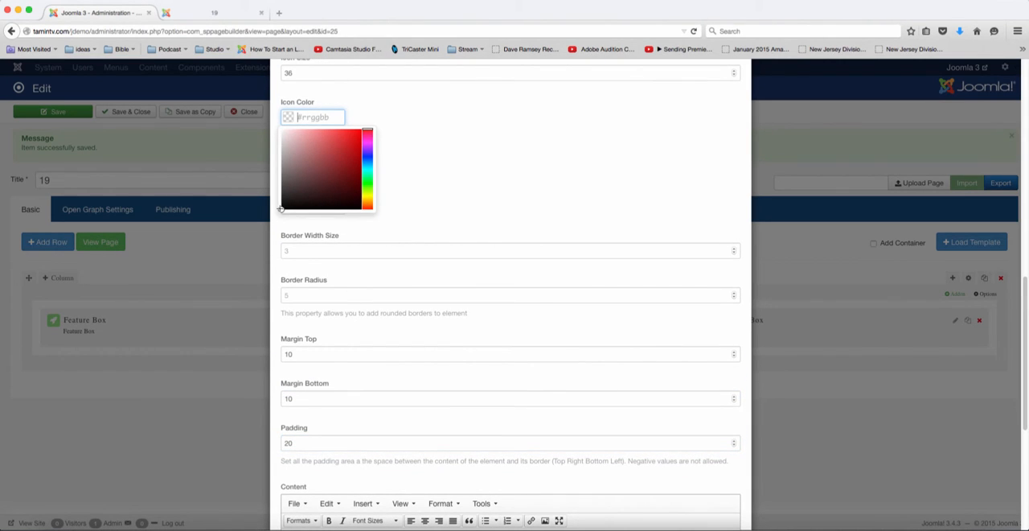
left_click(366, 174)
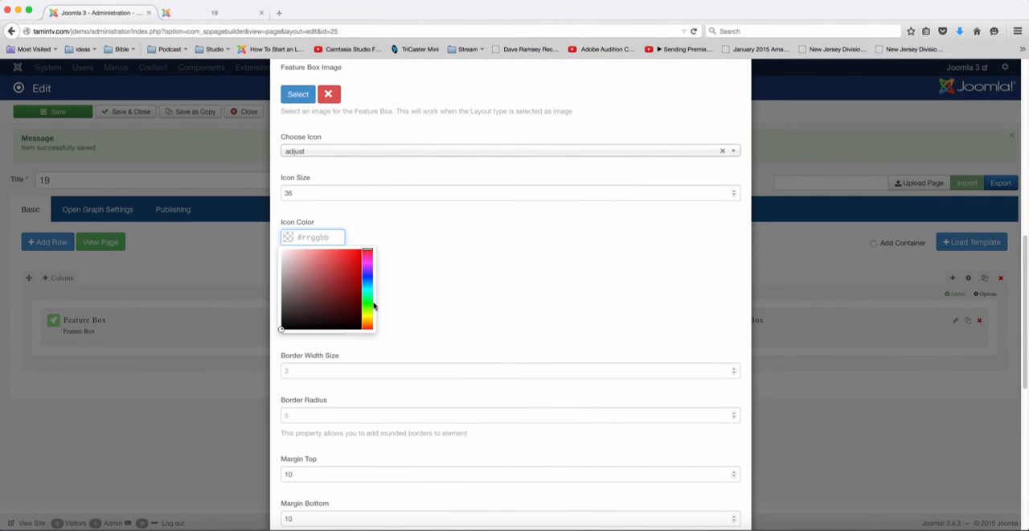
left_click(369, 280)
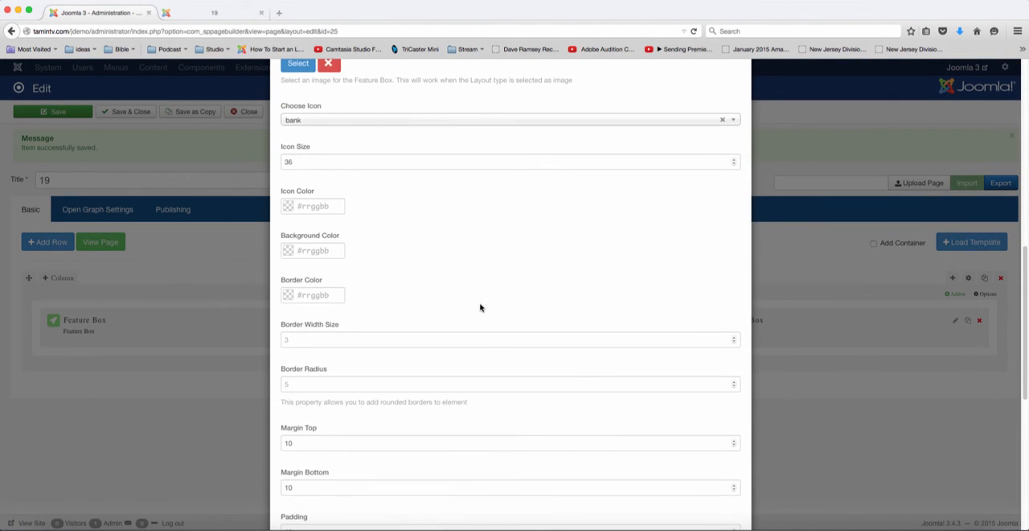
left_click(312, 206)
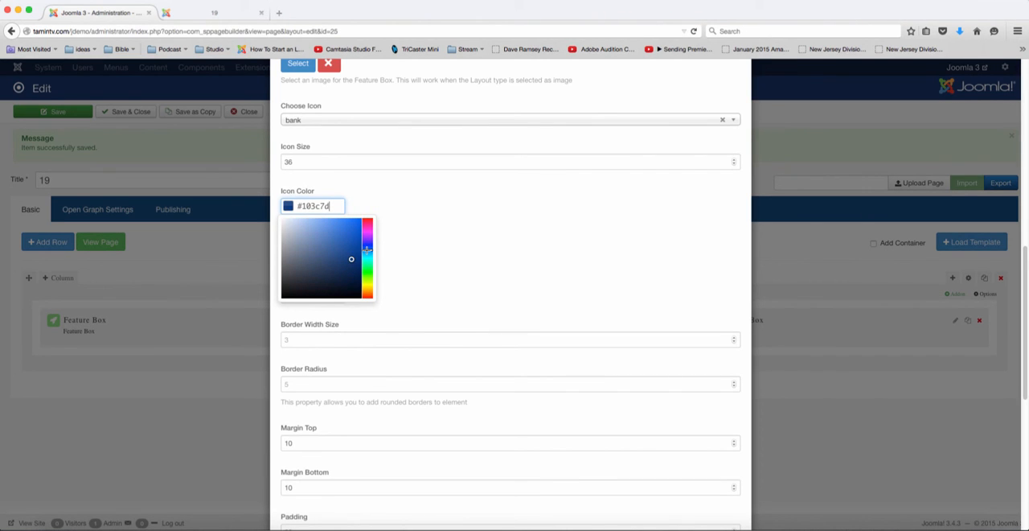
scroll("down", 3)
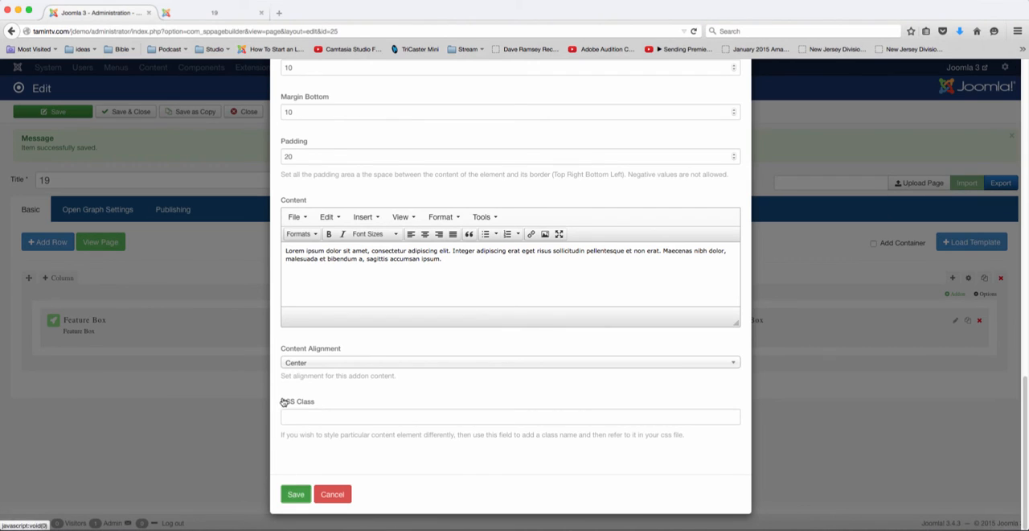
left_click(296, 492)
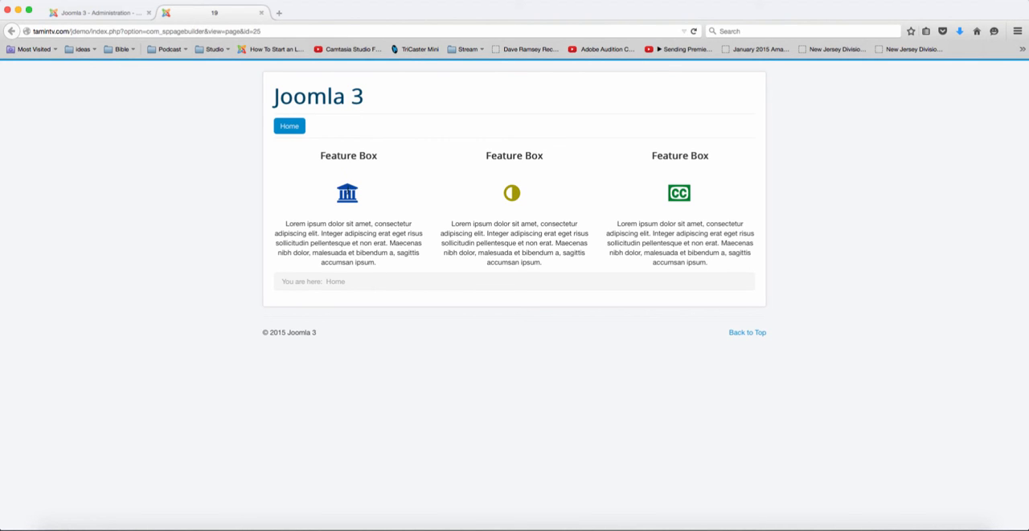
mouse_move(667, 183)
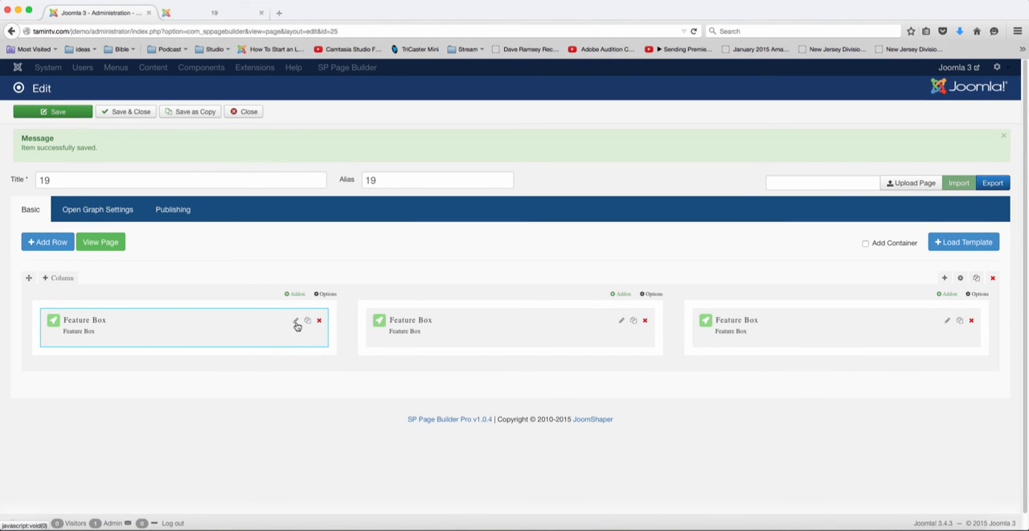
Step: Edit the first Feature Box to increase the bank icon's Icon Size
left_click(296, 320)
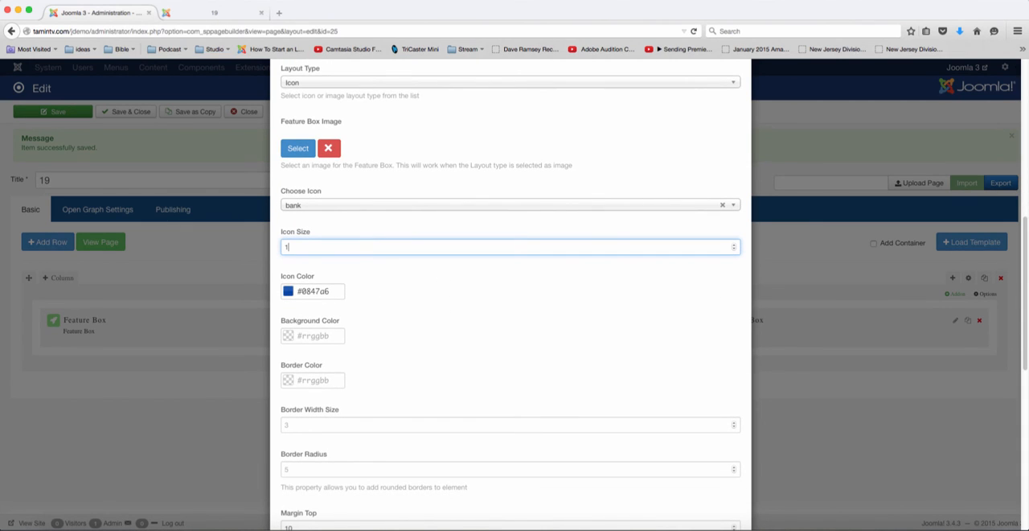
scroll("down", 3)
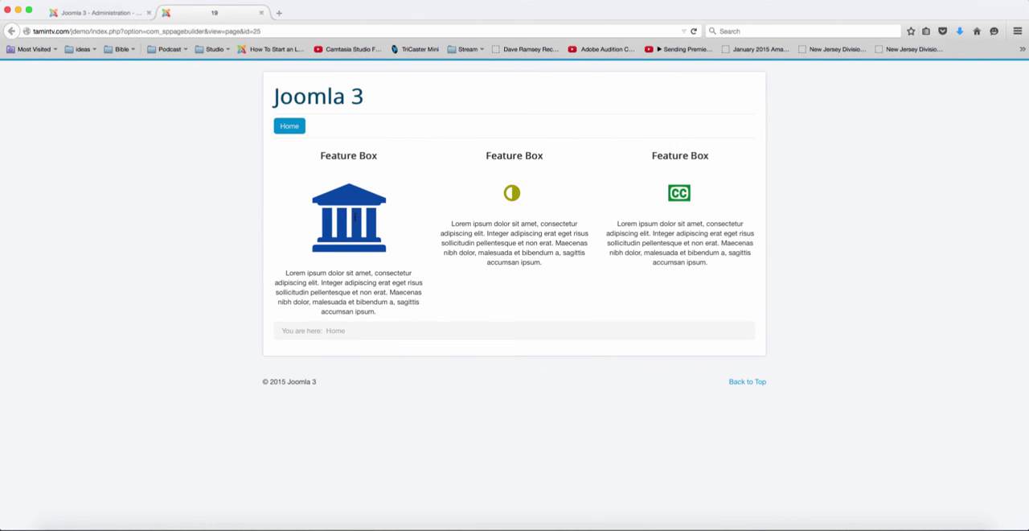
mouse_move(559, 211)
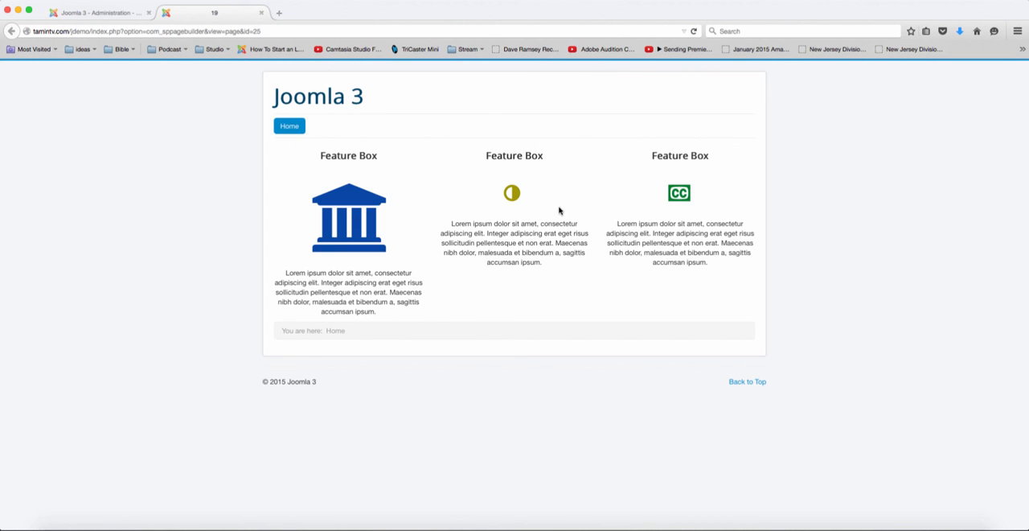
mouse_move(541, 183)
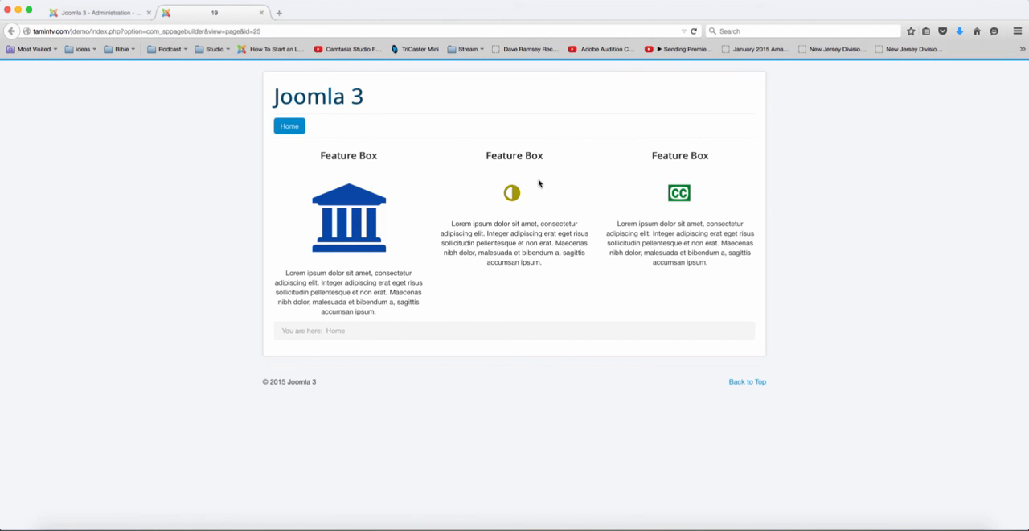